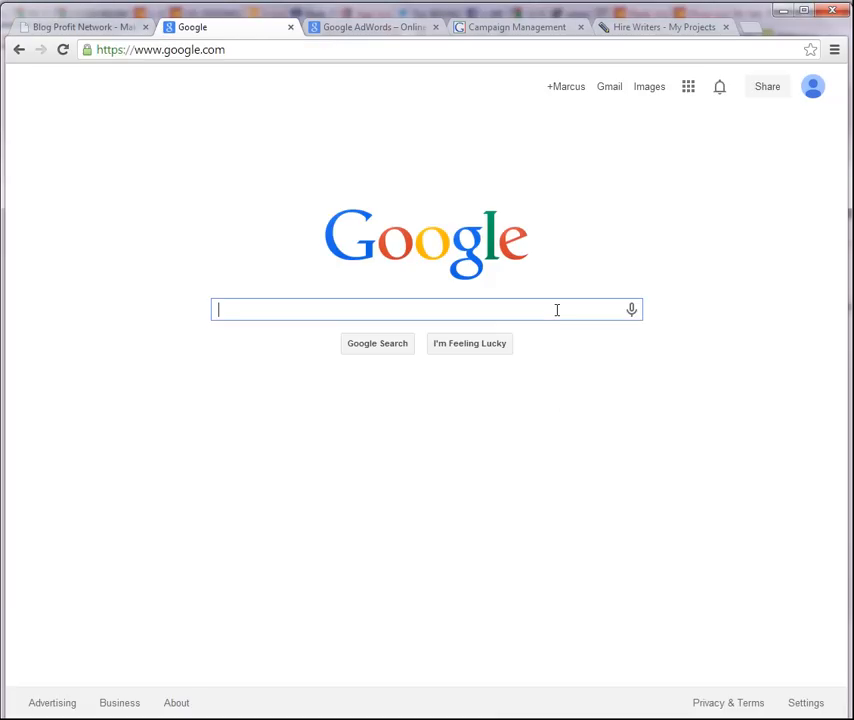
- Search Google for 'refinance' and review the ads at the top and side of the results
type("refinance")
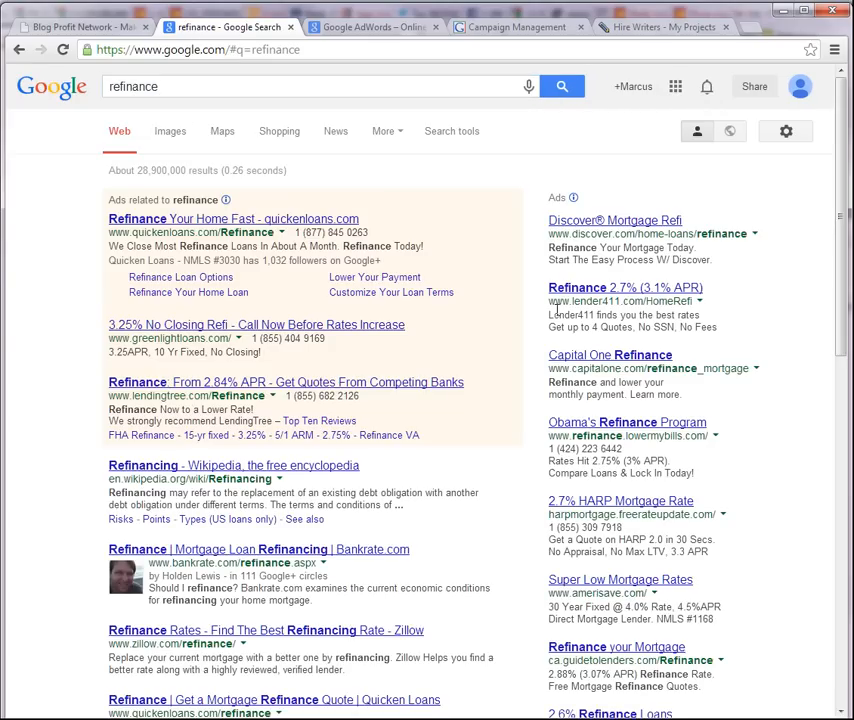
mouse_move(64, 352)
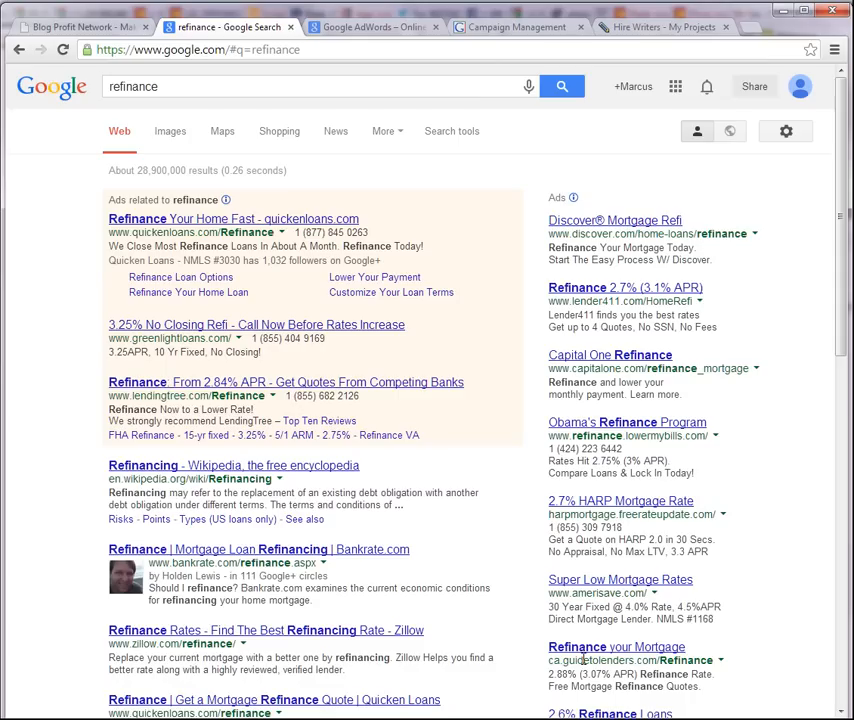
mouse_move(250, 206)
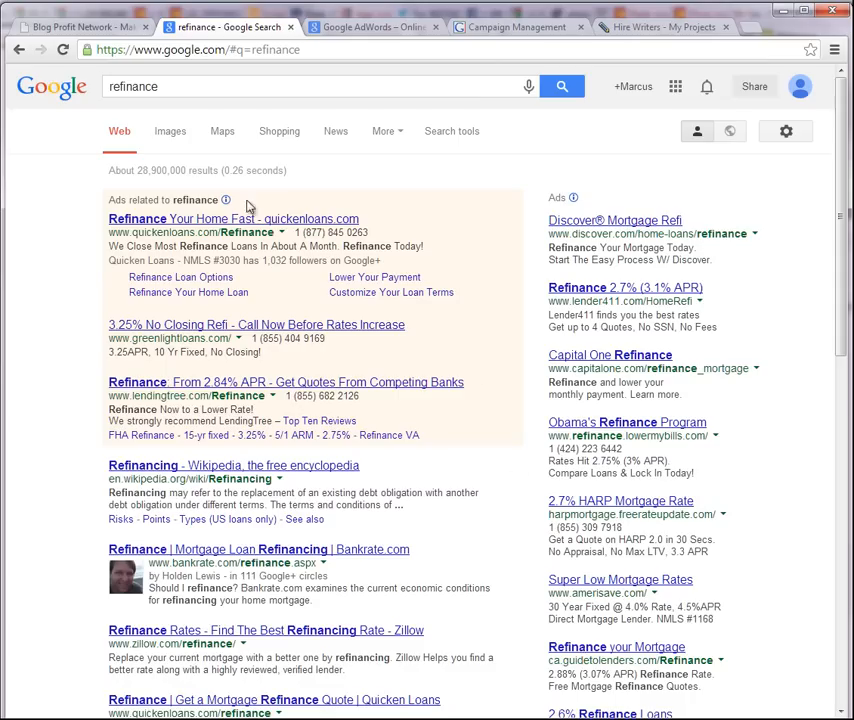
mouse_move(320, 420)
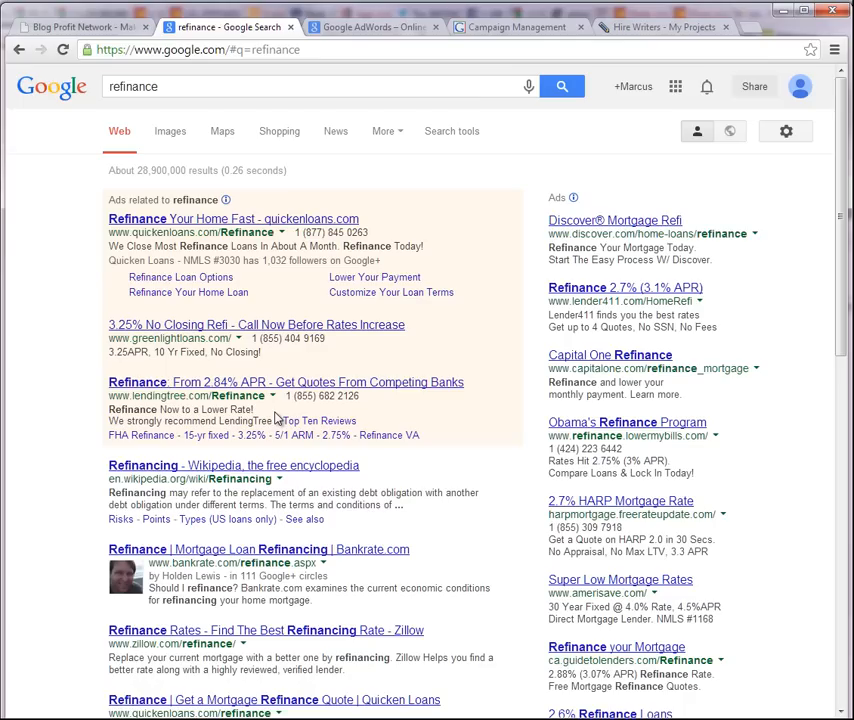
mouse_move(544, 256)
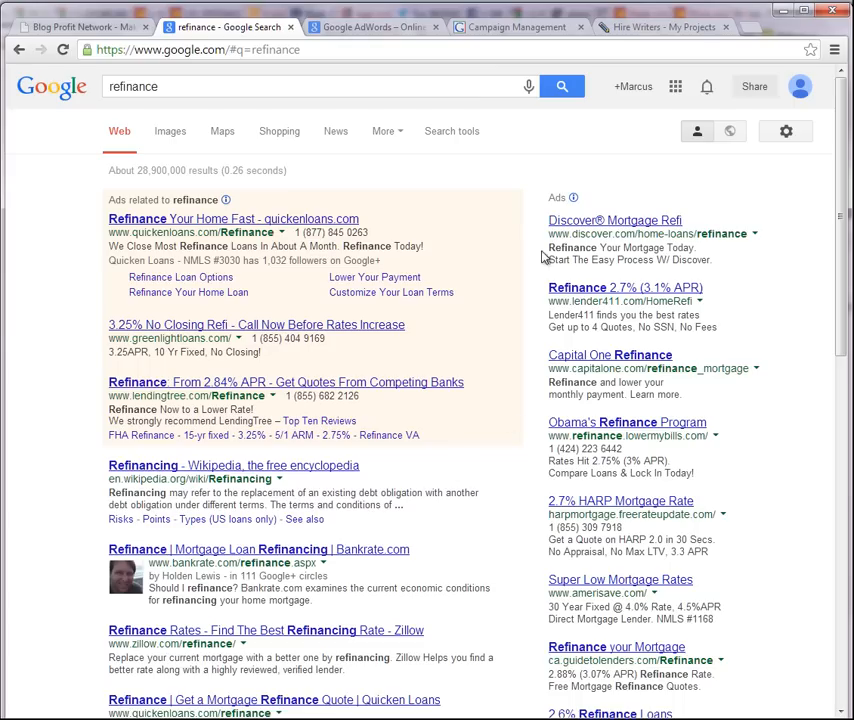
mouse_move(748, 34)
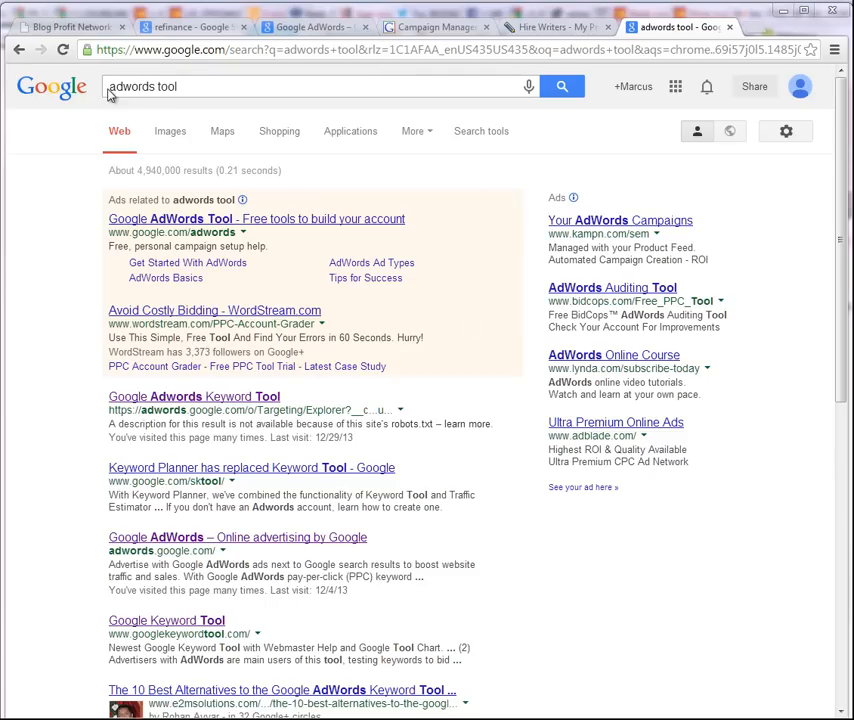
mouse_move(270, 410)
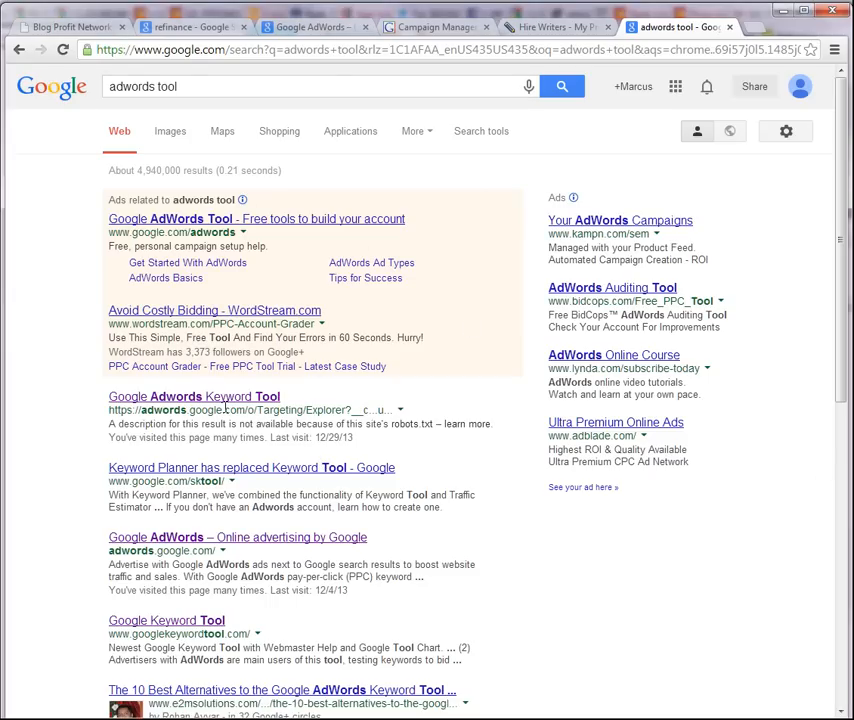
- In Keyword Planner, search for new keyword and ad group ideas for 'refinance'
left_click(252, 468)
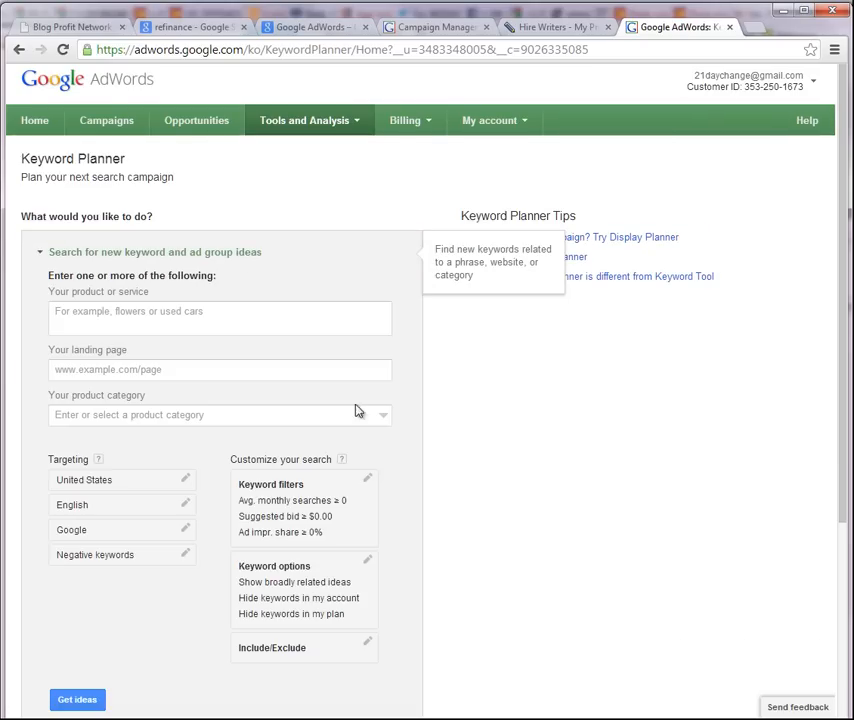
type("refinance")
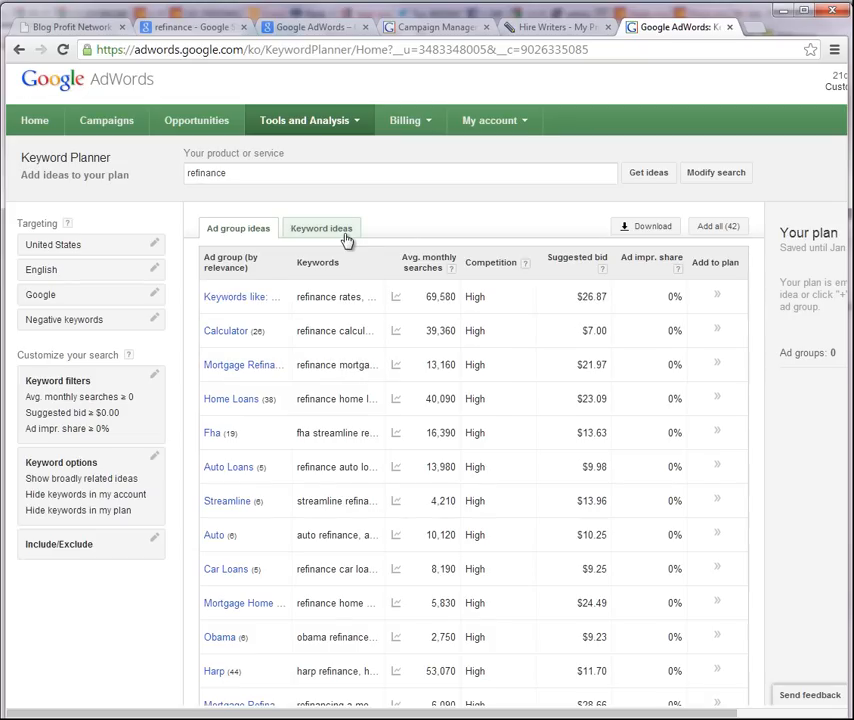
- Switch to individual keyword ideas and review 'refinance' at 22,200 monthly searches and $49.31 bid
left_click(320, 228)
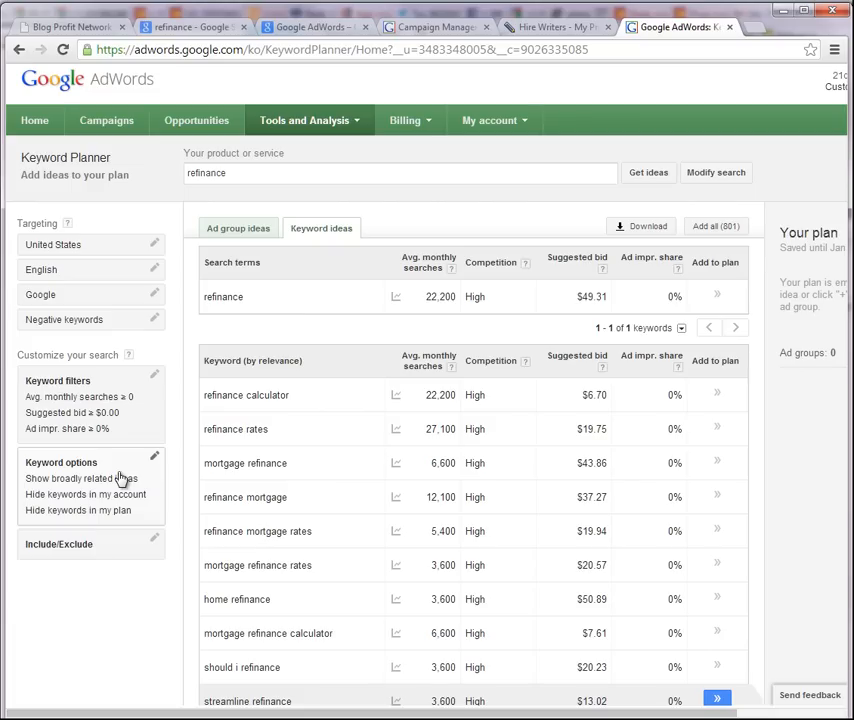
left_click(154, 456)
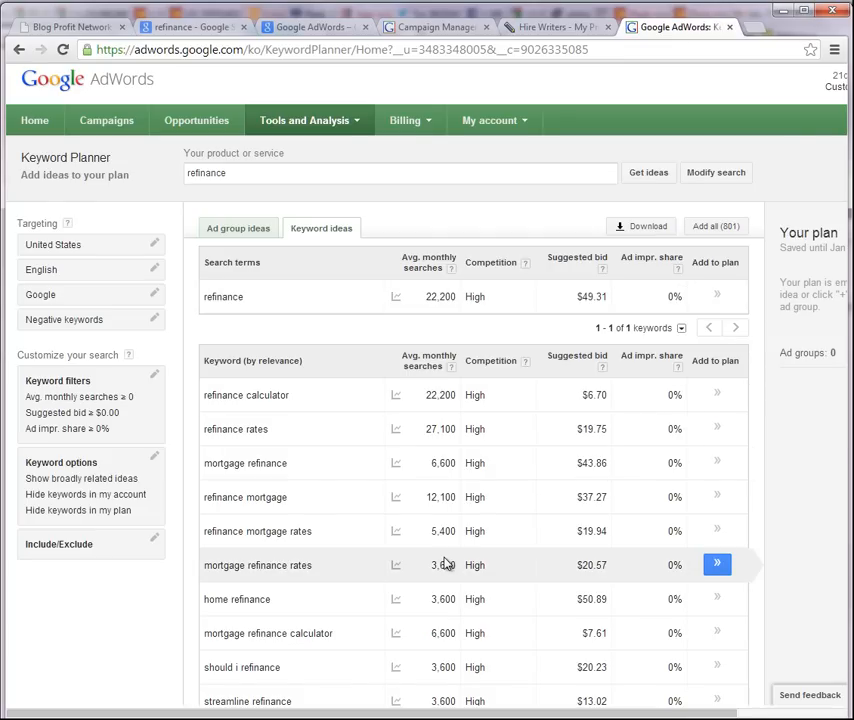
mouse_move(466, 668)
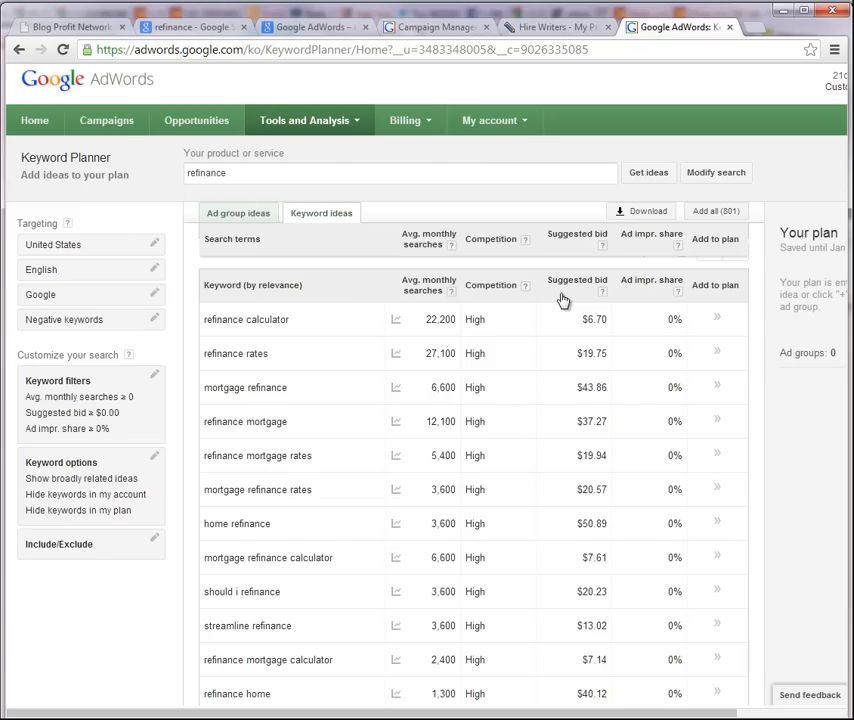
mouse_move(564, 300)
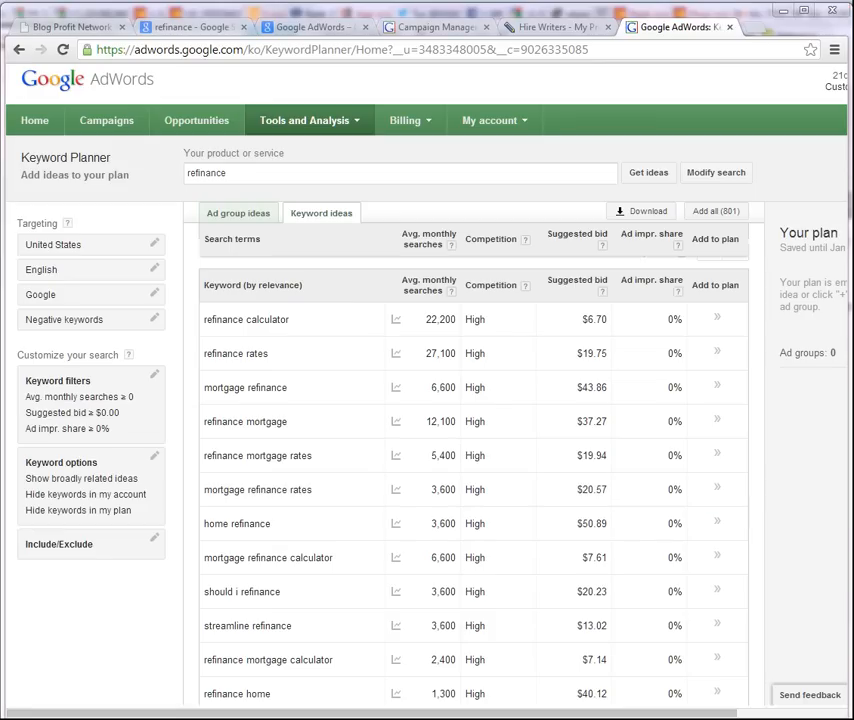
mouse_move(220, 84)
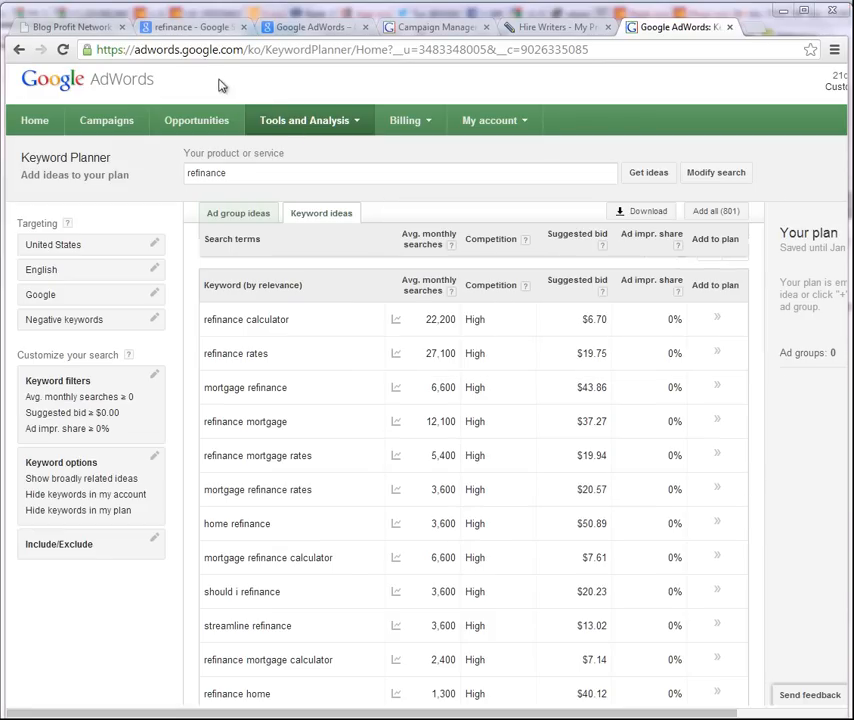
- Search Google for 'refinance calculator' and review the ads shown for it
left_click(184, 28)
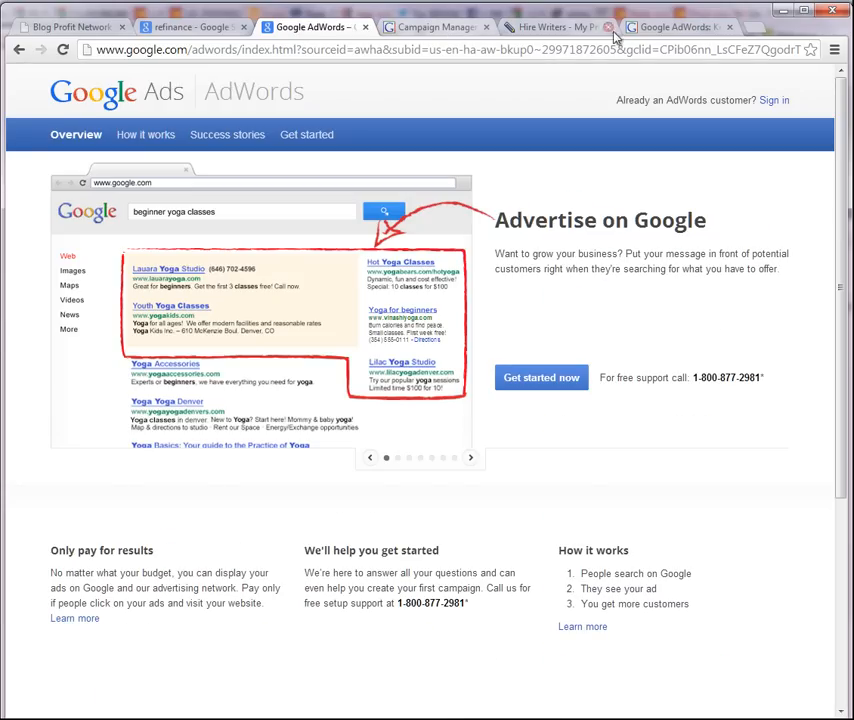
left_click(678, 28)
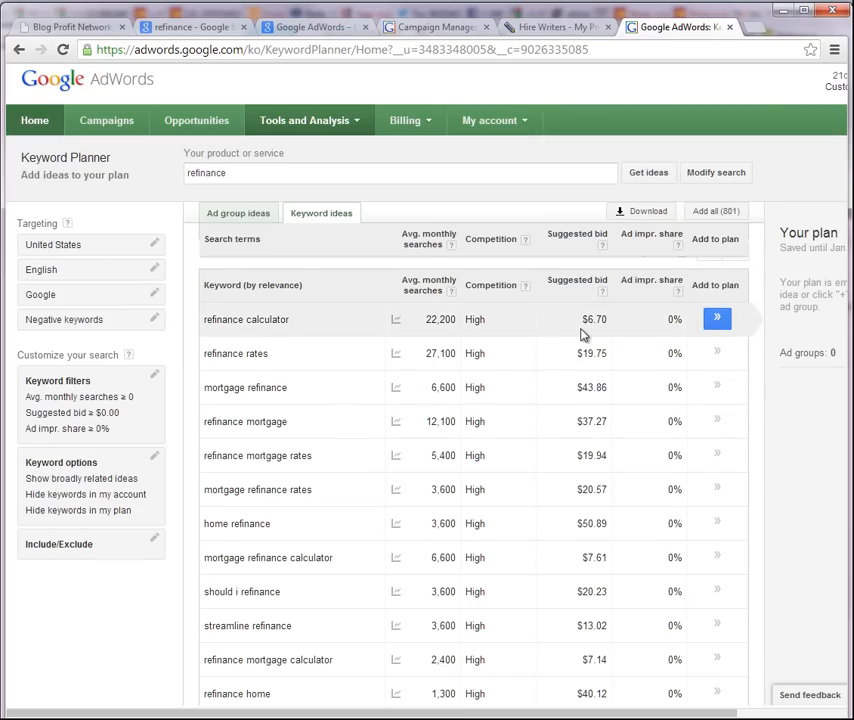
left_click(190, 28)
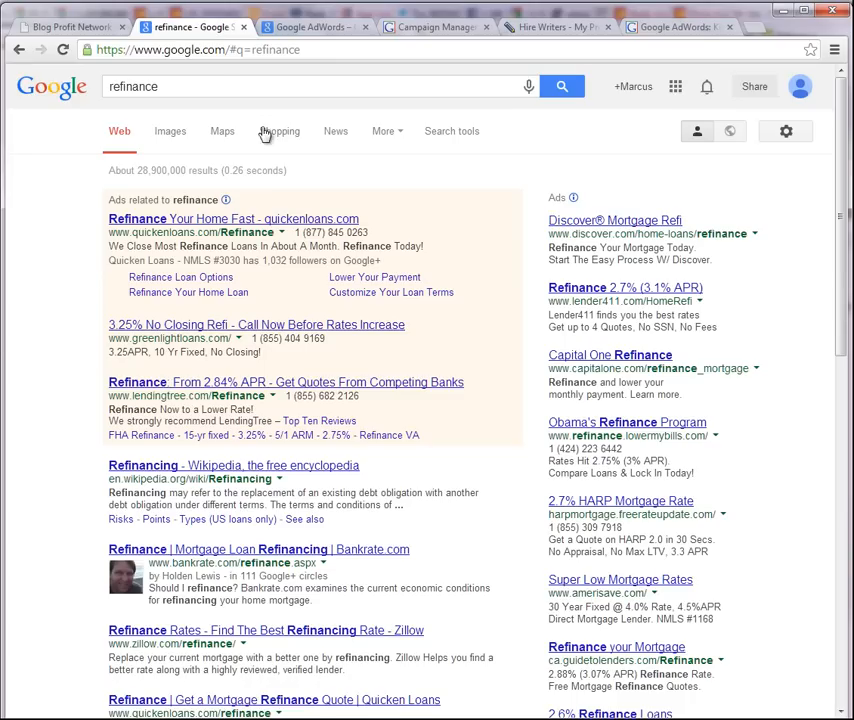
type("calcula")
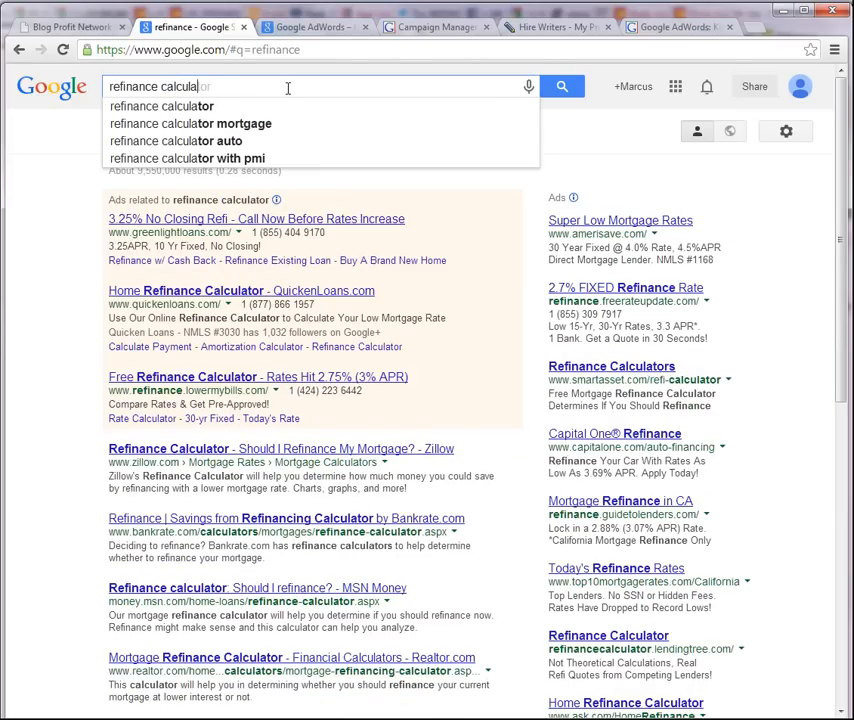
left_click(160, 106)
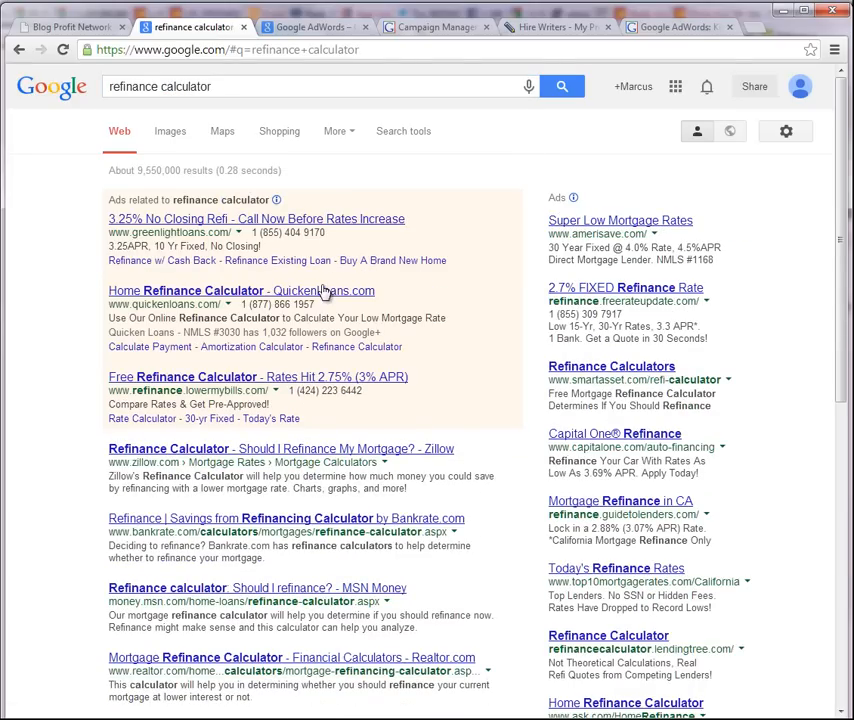
mouse_move(200, 262)
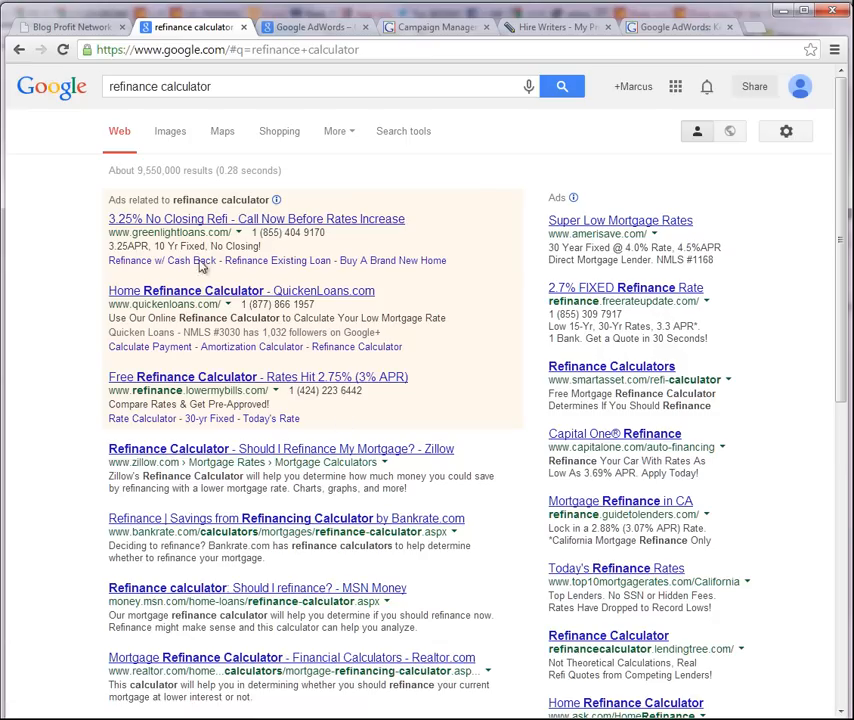
left_click(316, 28)
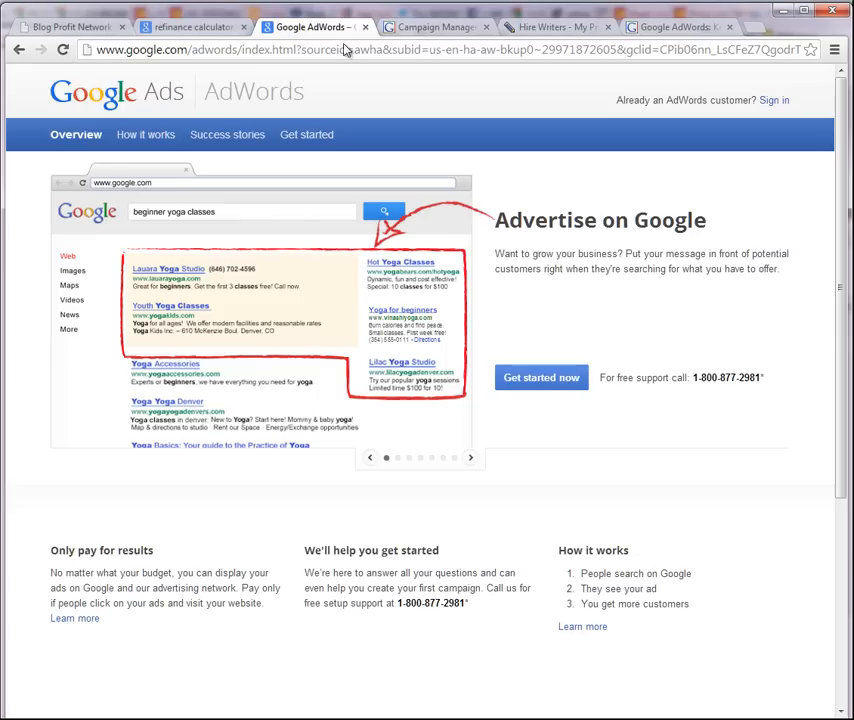
left_click(680, 28)
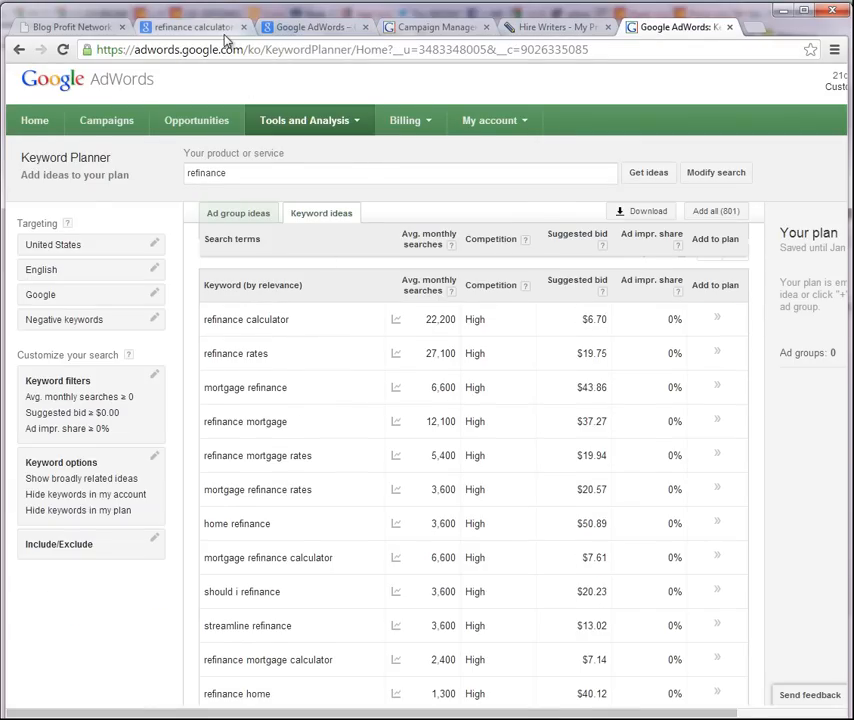
left_click(190, 28)
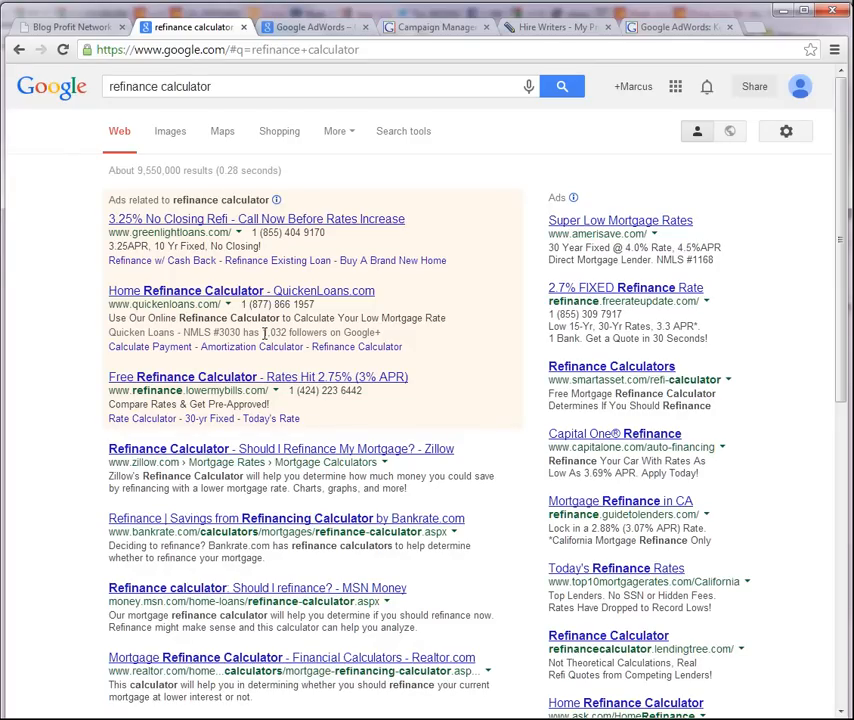
mouse_move(240, 240)
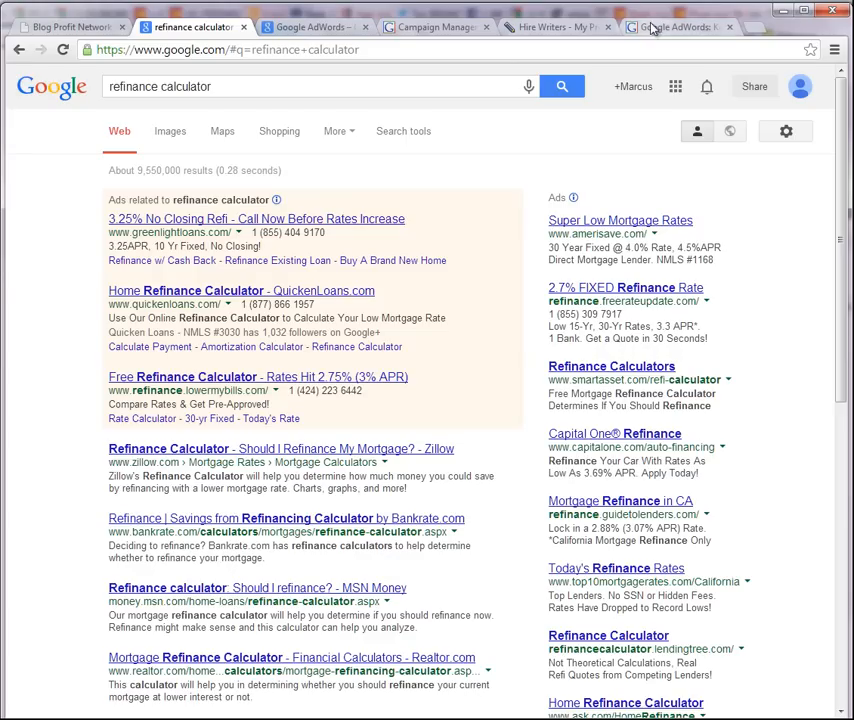
- Dismiss the Blog Profit Network signup popup and return to the AdWords start page
left_click(680, 28)
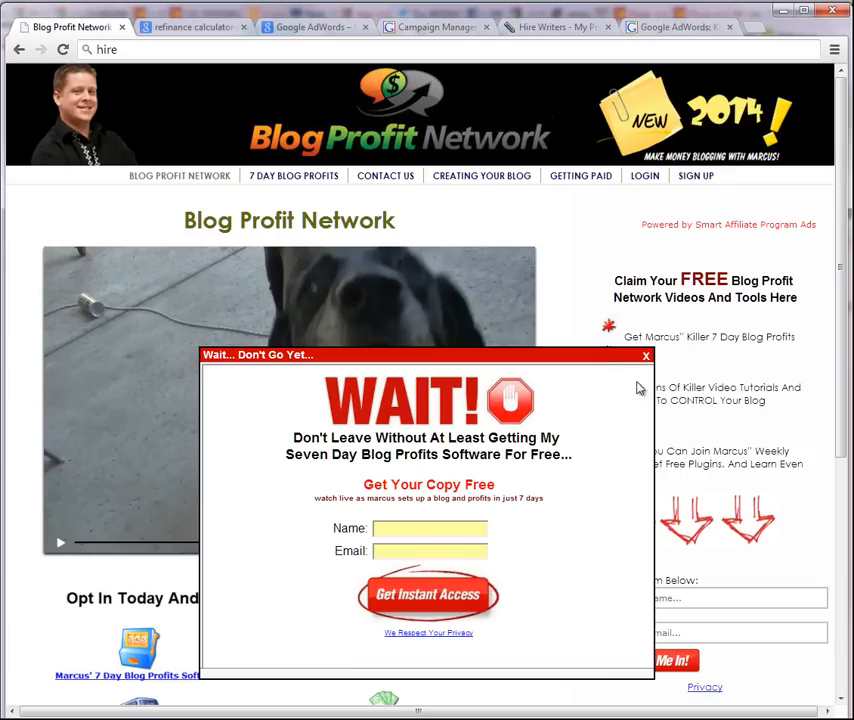
left_click(646, 356)
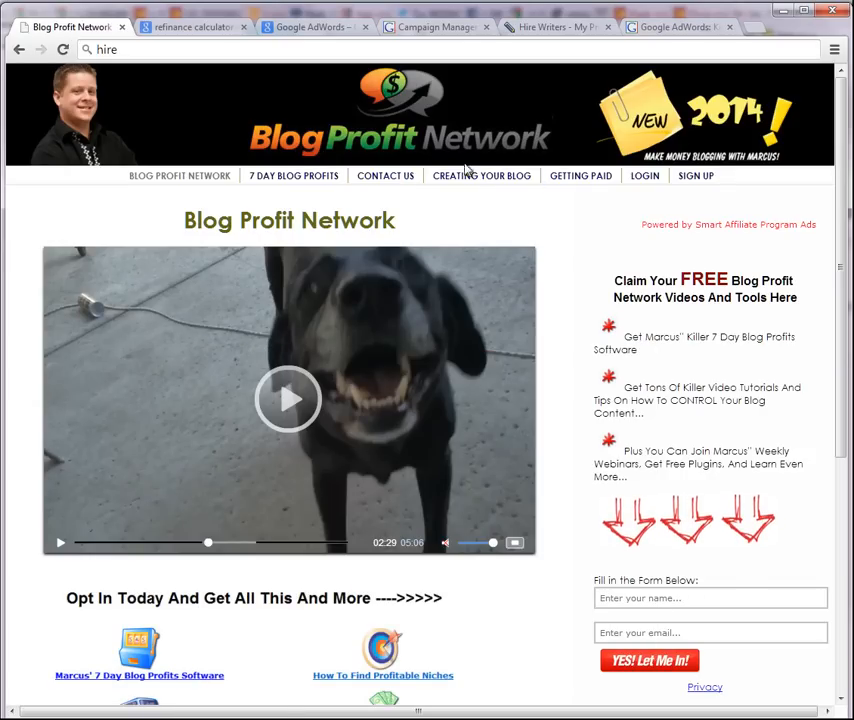
left_click(310, 28)
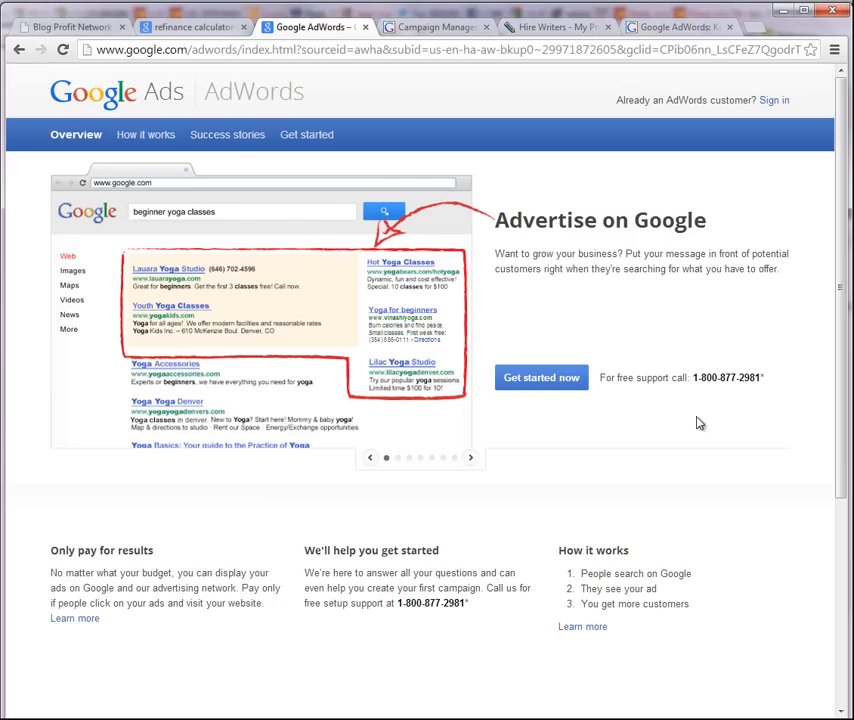
mouse_move(404, 104)
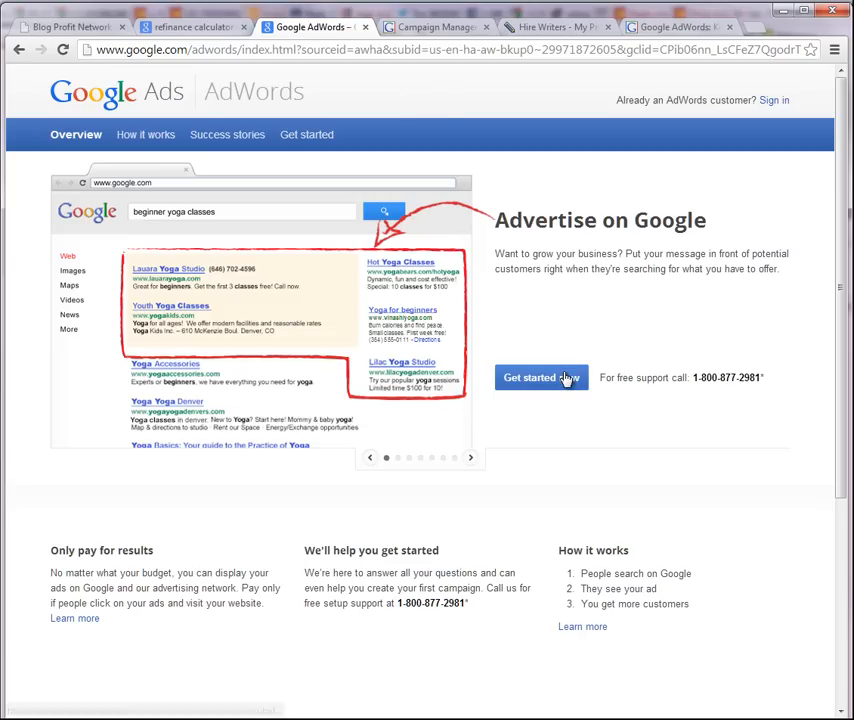
- Start AdWords account setup, then go to the existing campaigns overview
left_click(542, 376)
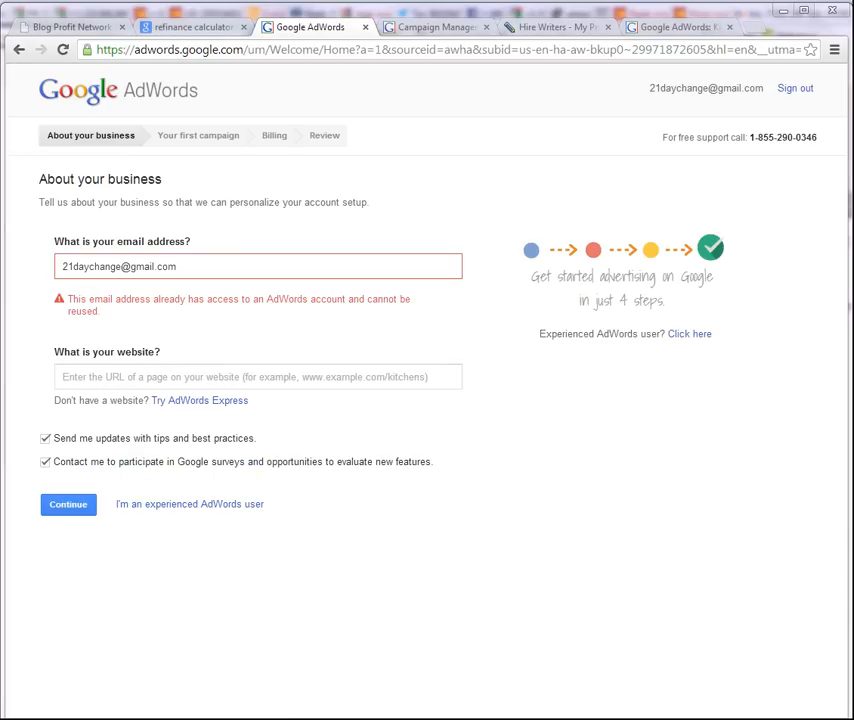
mouse_move(512, 336)
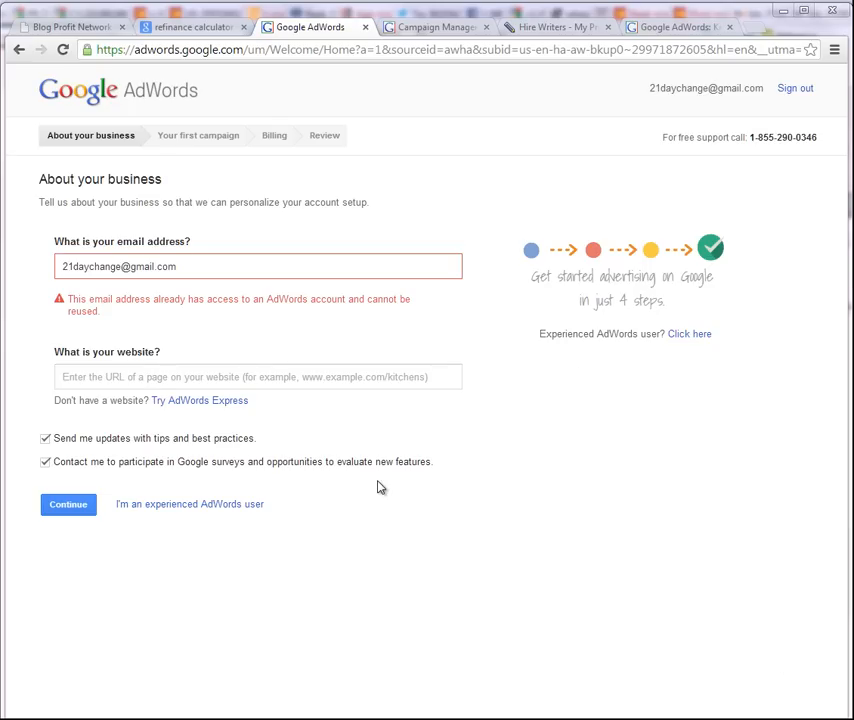
left_click(432, 28)
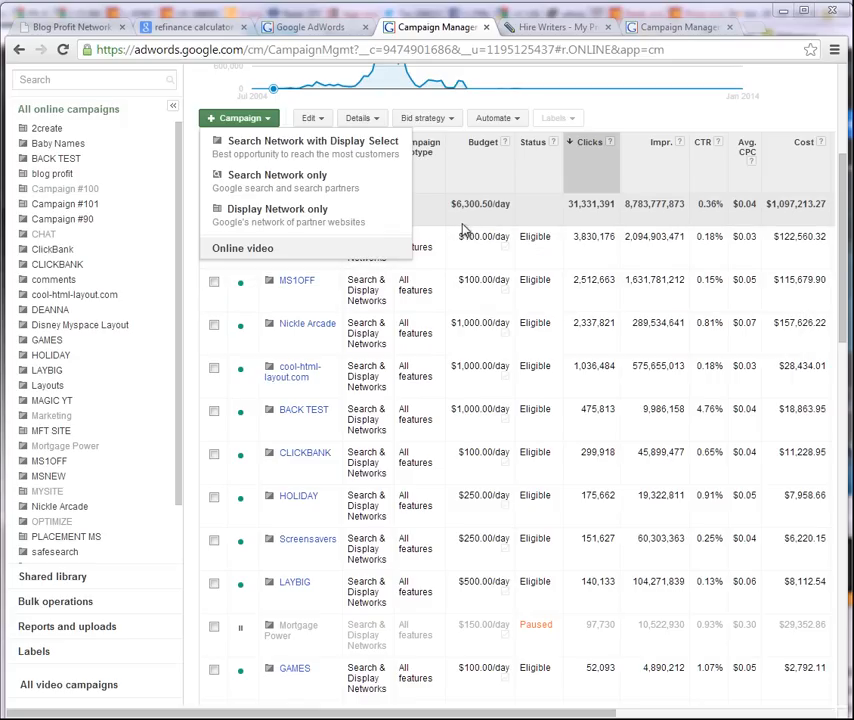
mouse_move(292, 148)
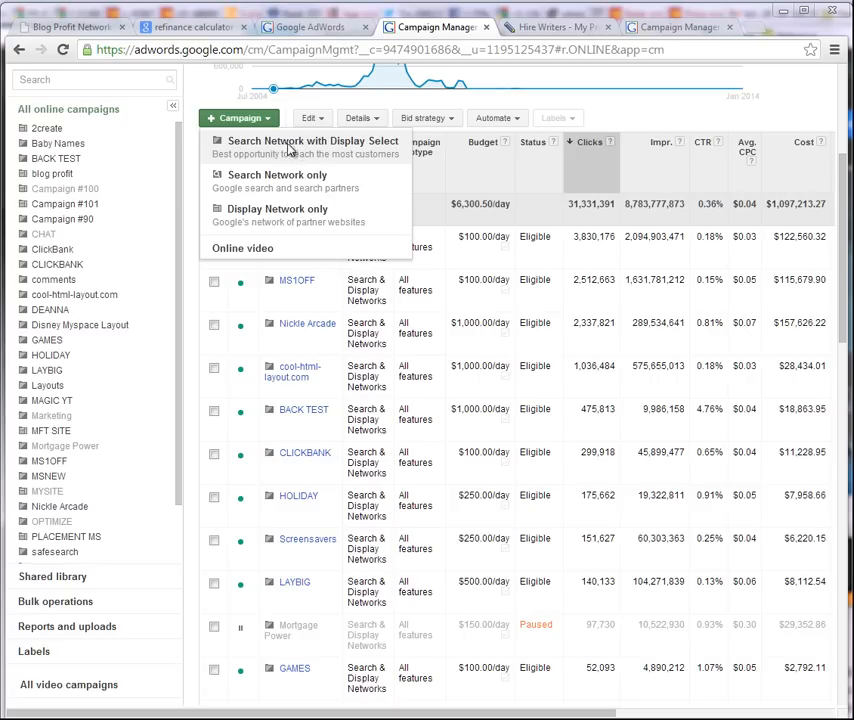
mouse_move(360, 148)
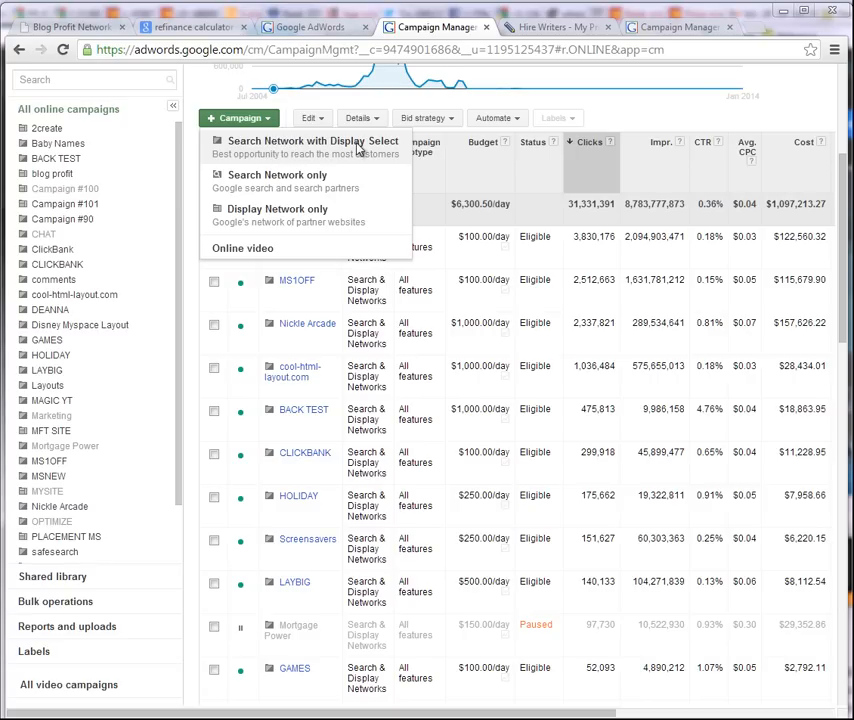
mouse_move(284, 188)
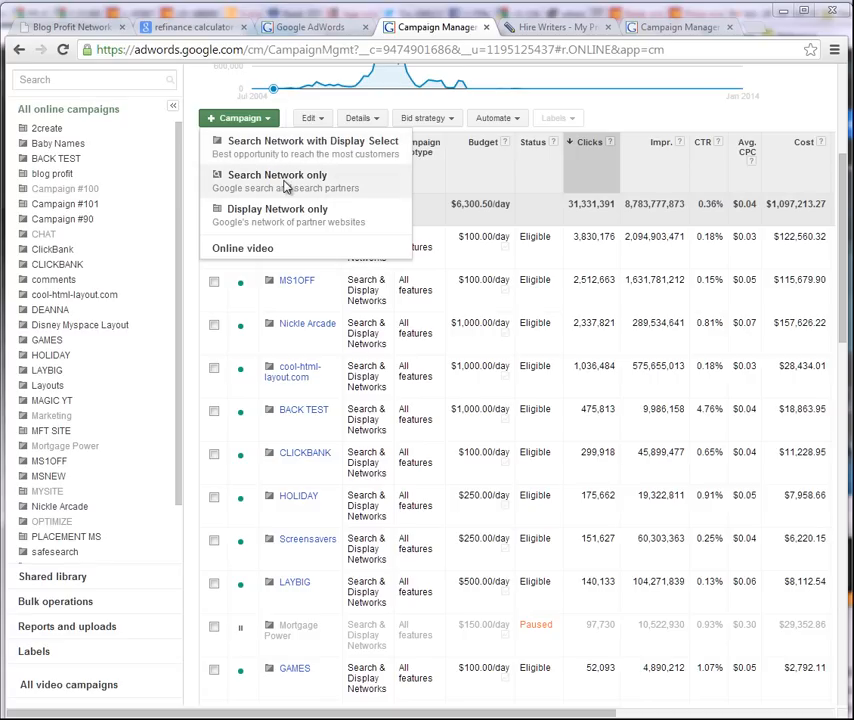
mouse_move(268, 212)
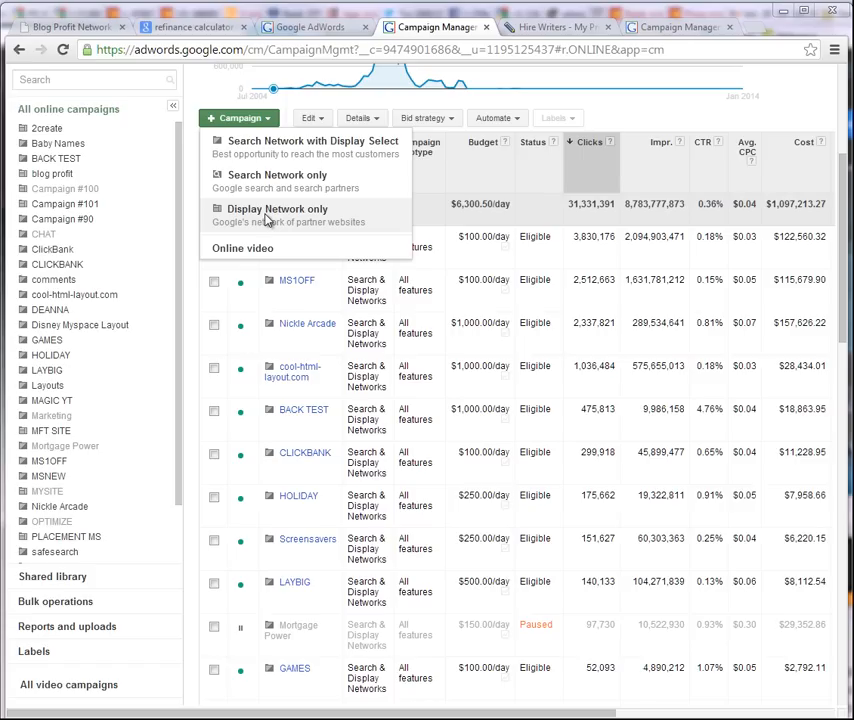
- Return to the 'refinance calculator' Google results to review the ads again
left_click(190, 28)
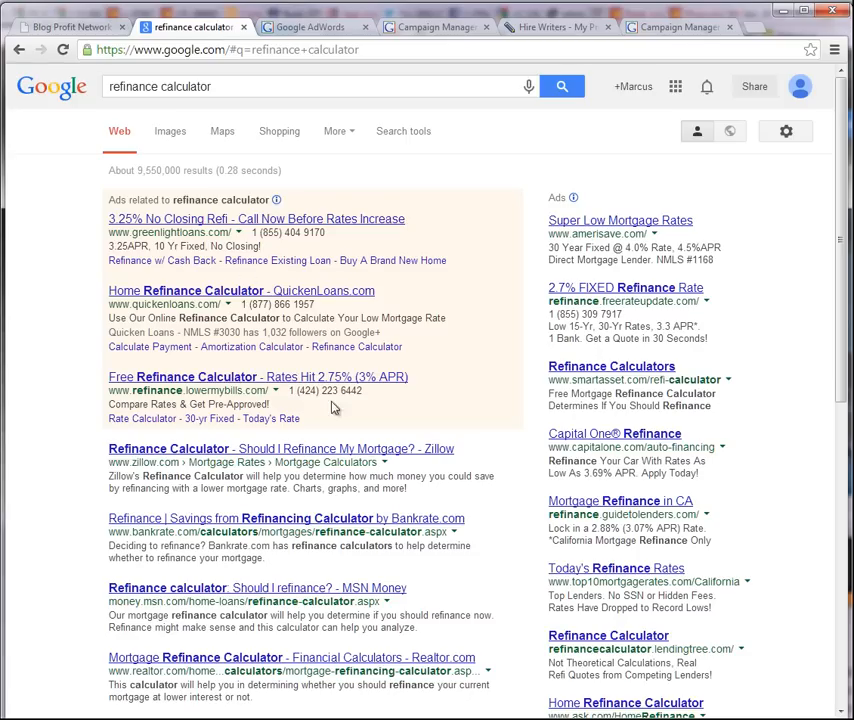
mouse_move(298, 428)
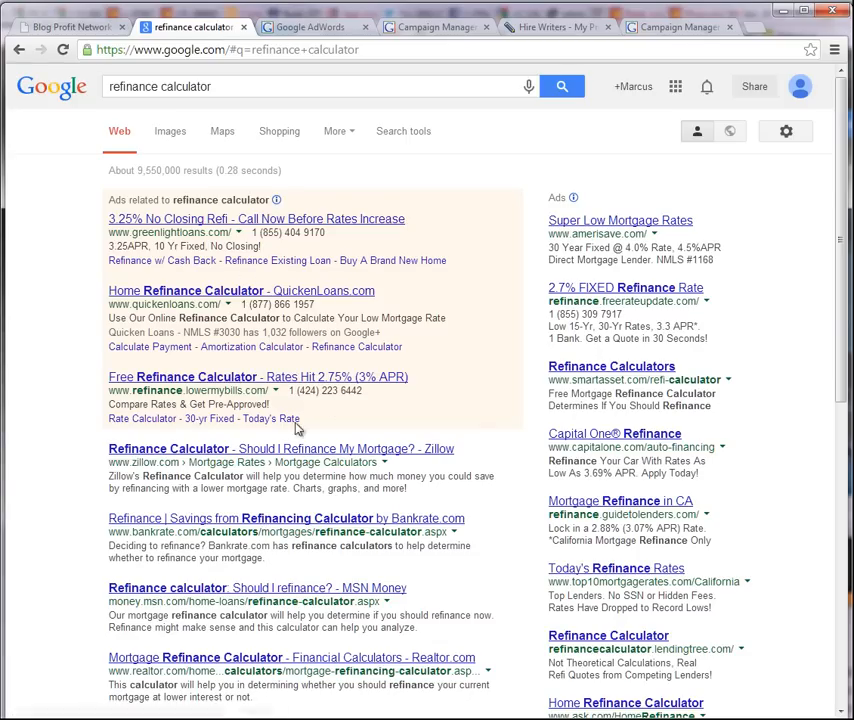
mouse_move(310, 390)
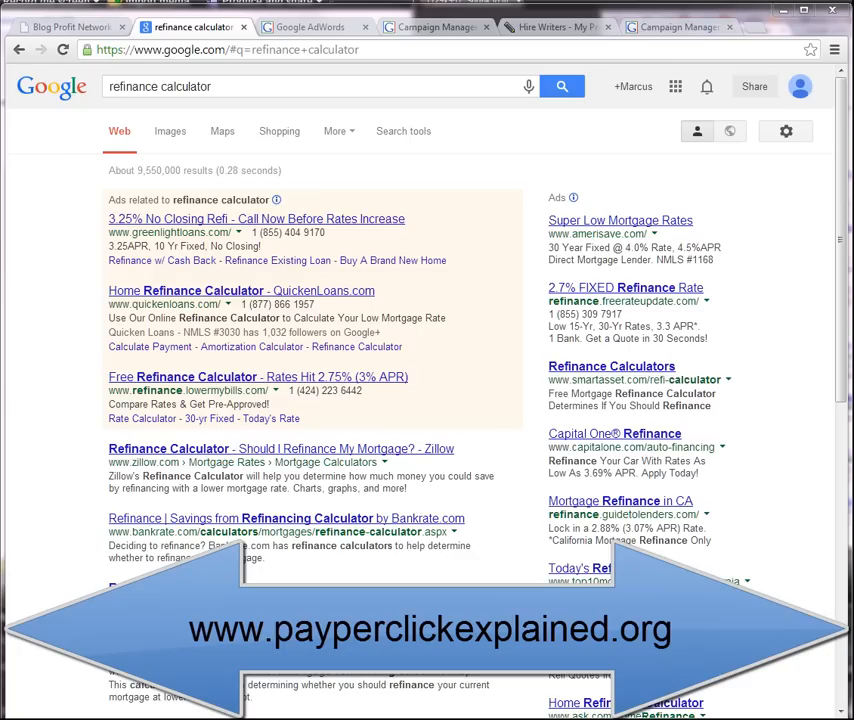
- From the campaigns overview, create a new Search Network only campaign
left_click(308, 28)
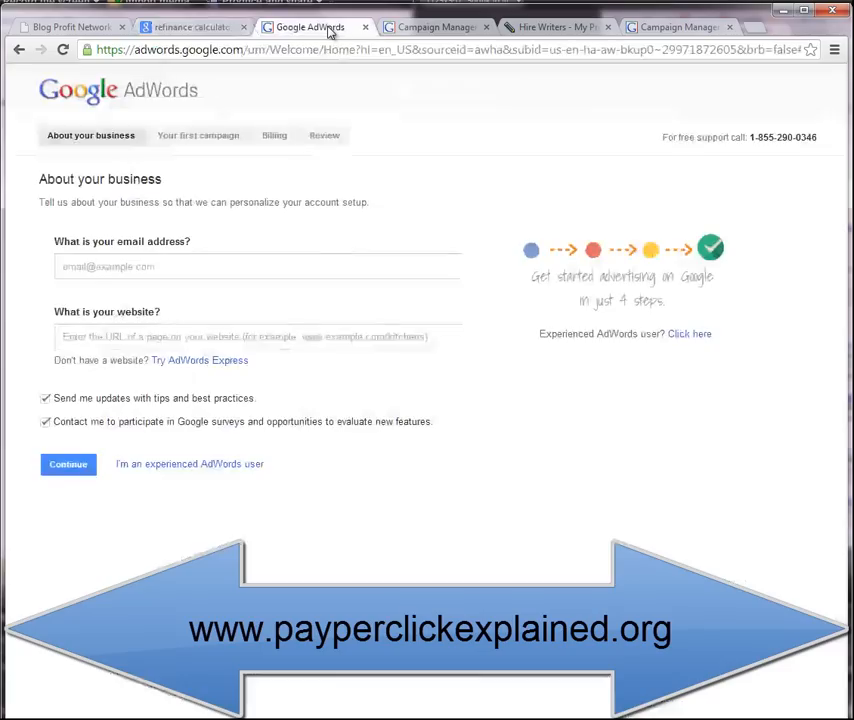
left_click(432, 26)
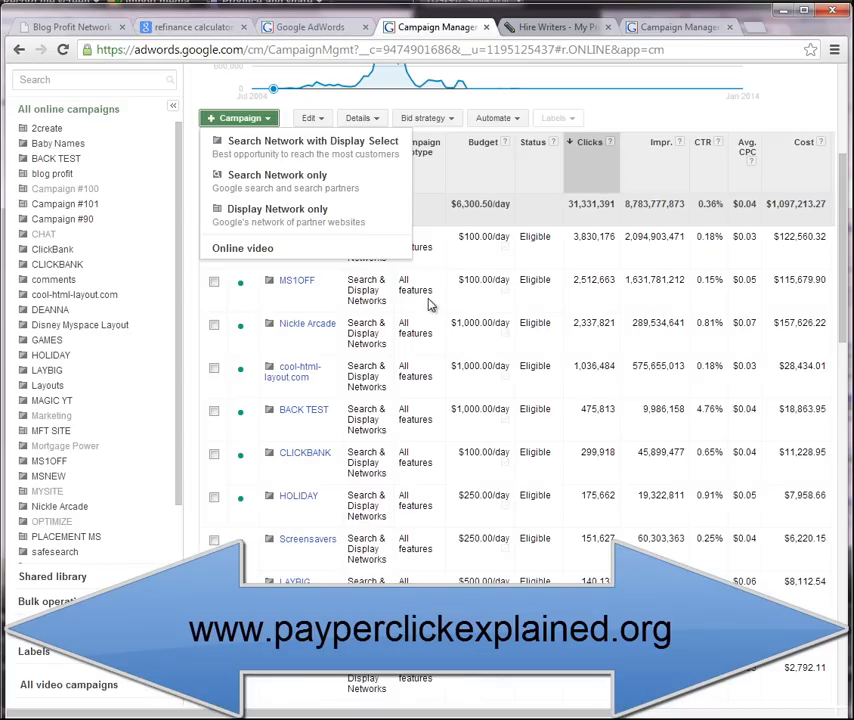
mouse_move(342, 212)
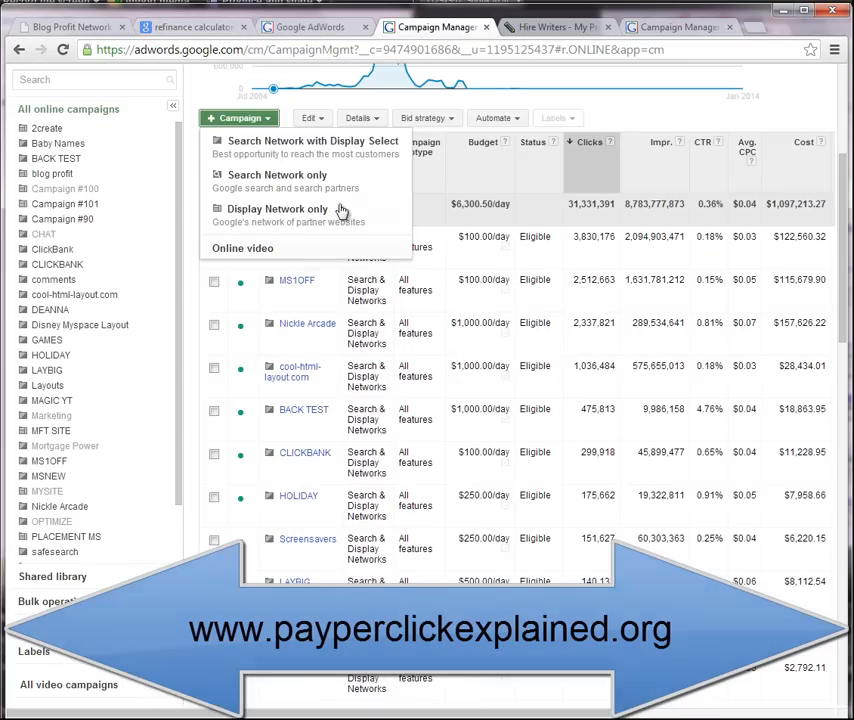
left_click(276, 176)
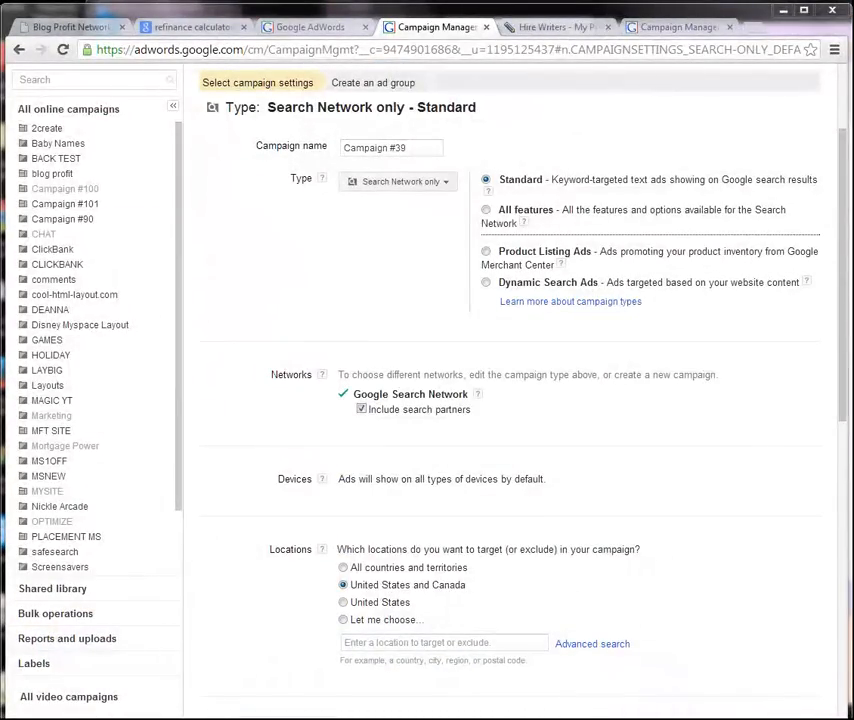
- Name the campaign 'refinance calculator', targeting Google Search Network only without search partners
triple_click(390, 148)
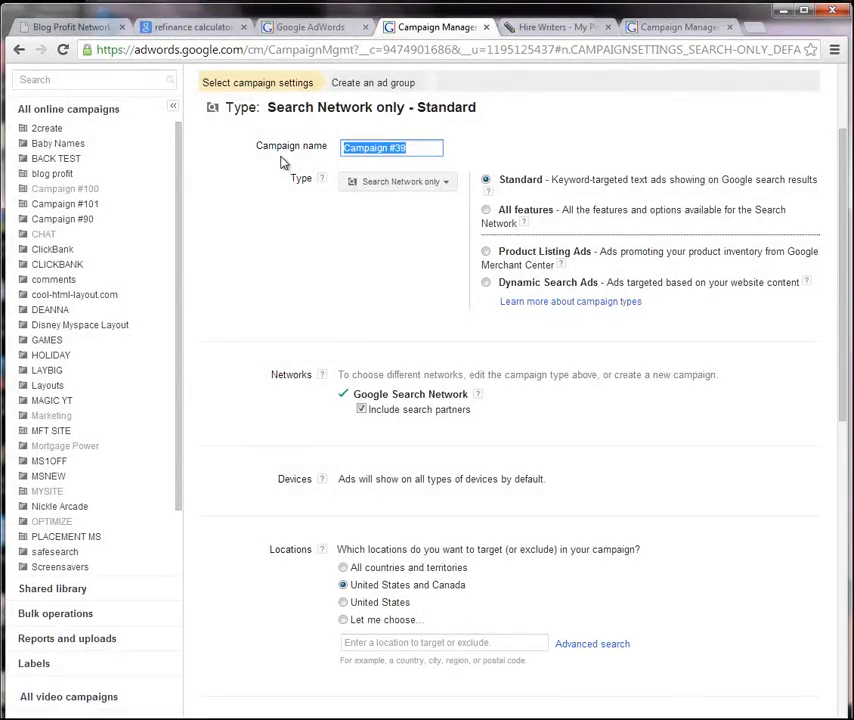
type("refinance calculator")
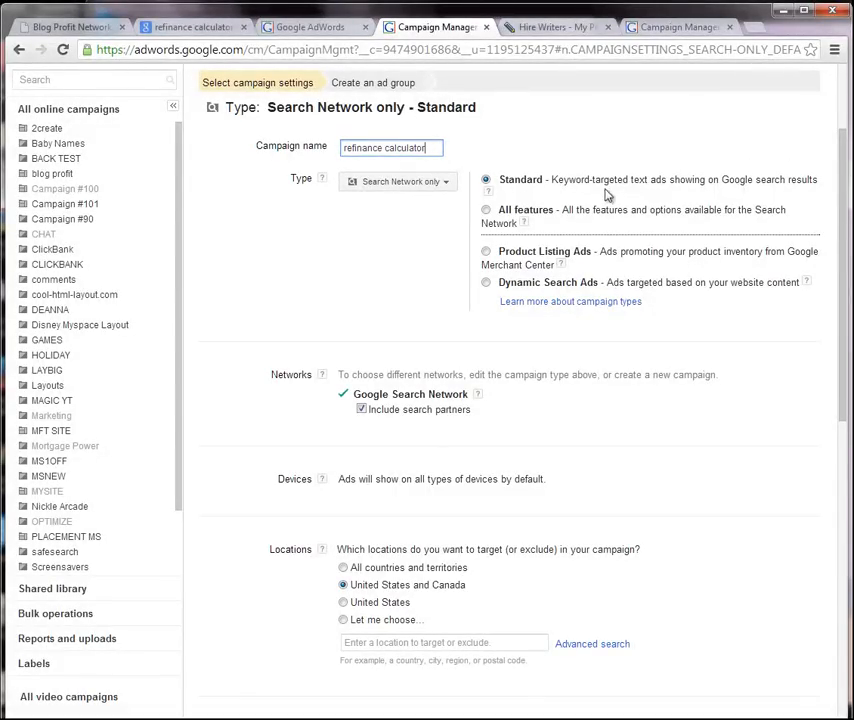
mouse_move(652, 200)
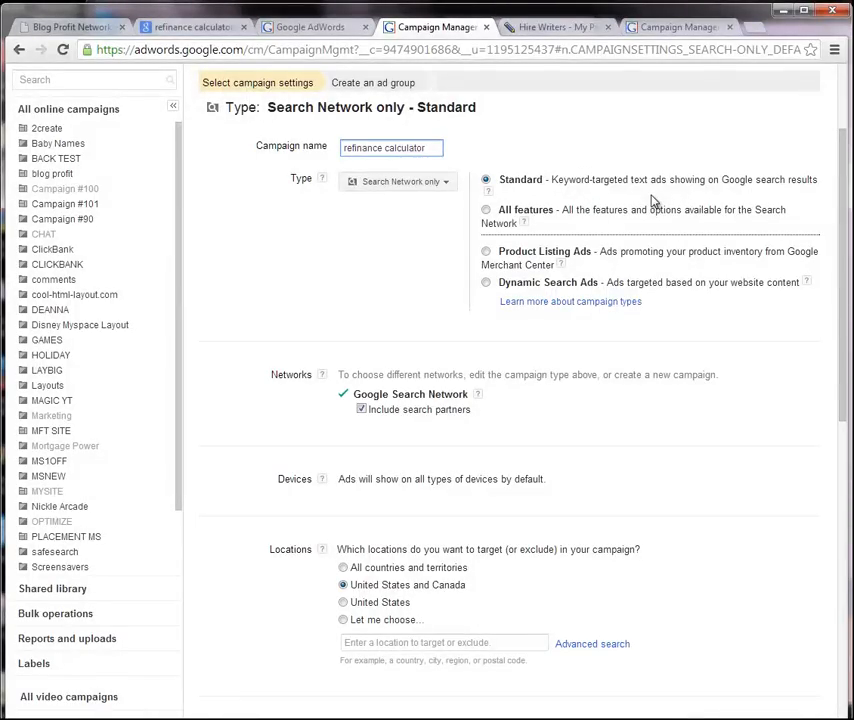
mouse_move(756, 224)
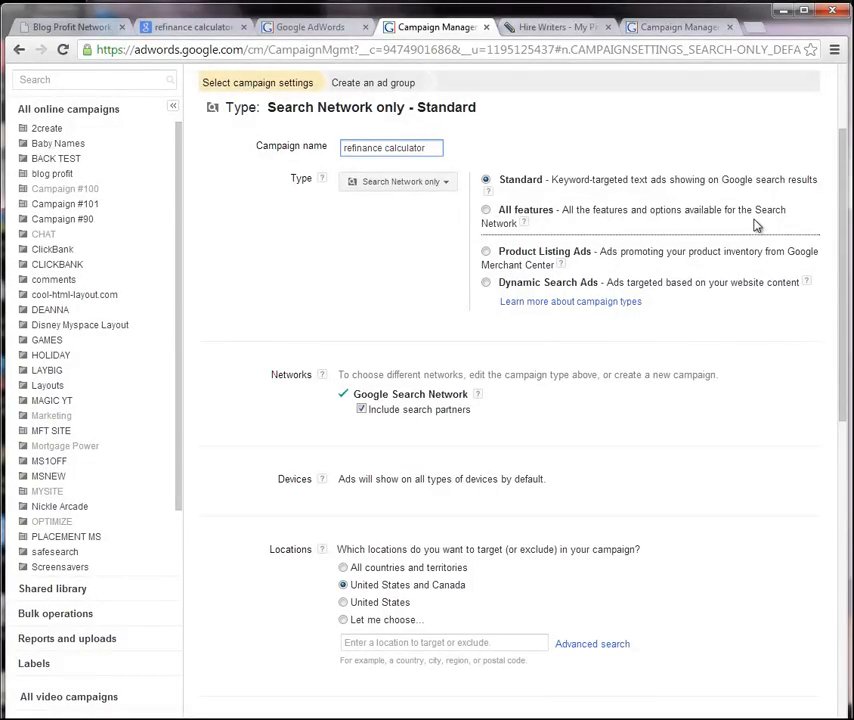
mouse_move(612, 274)
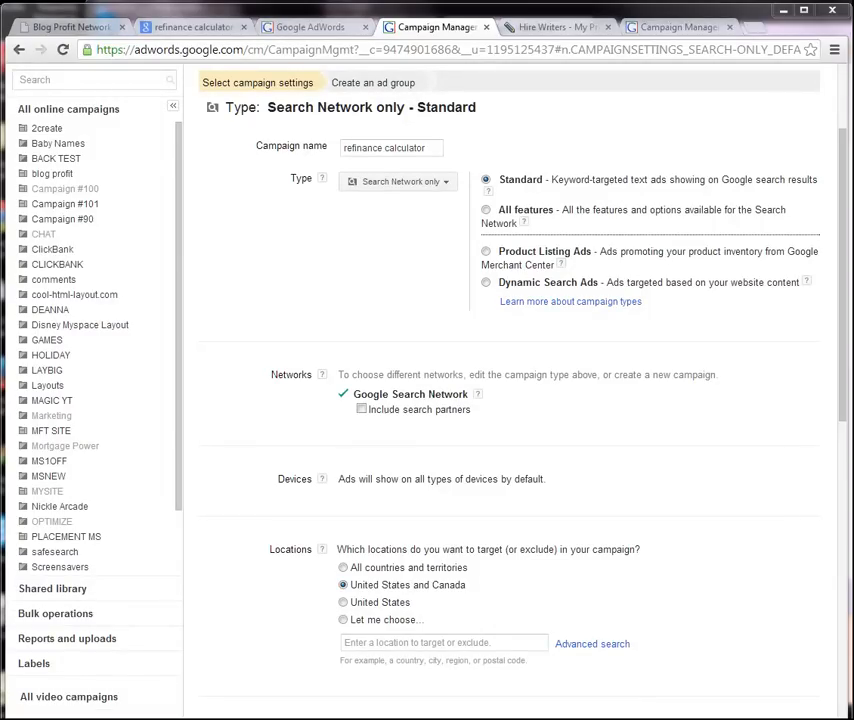
mouse_move(552, 460)
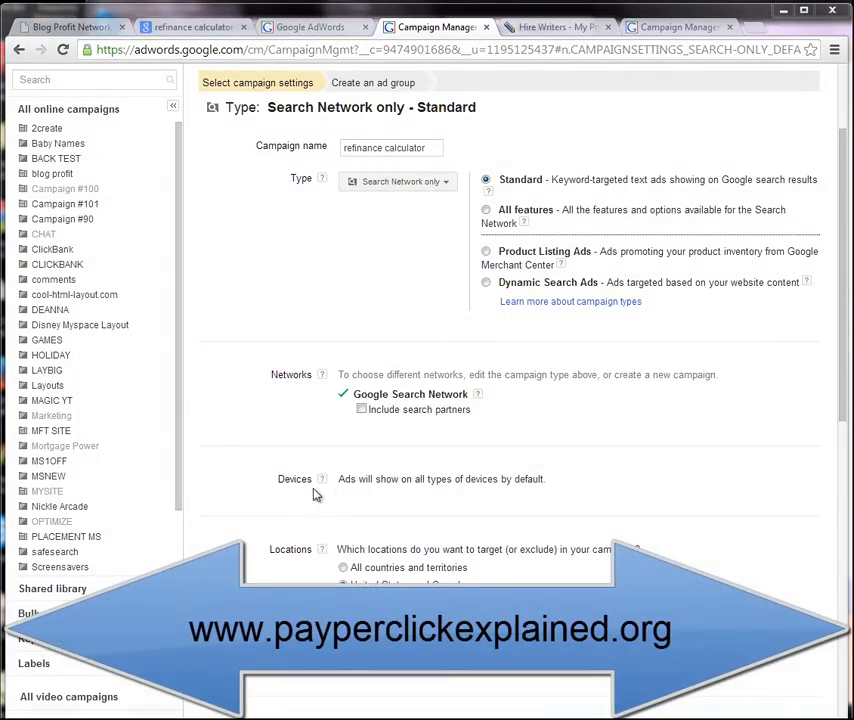
mouse_move(458, 478)
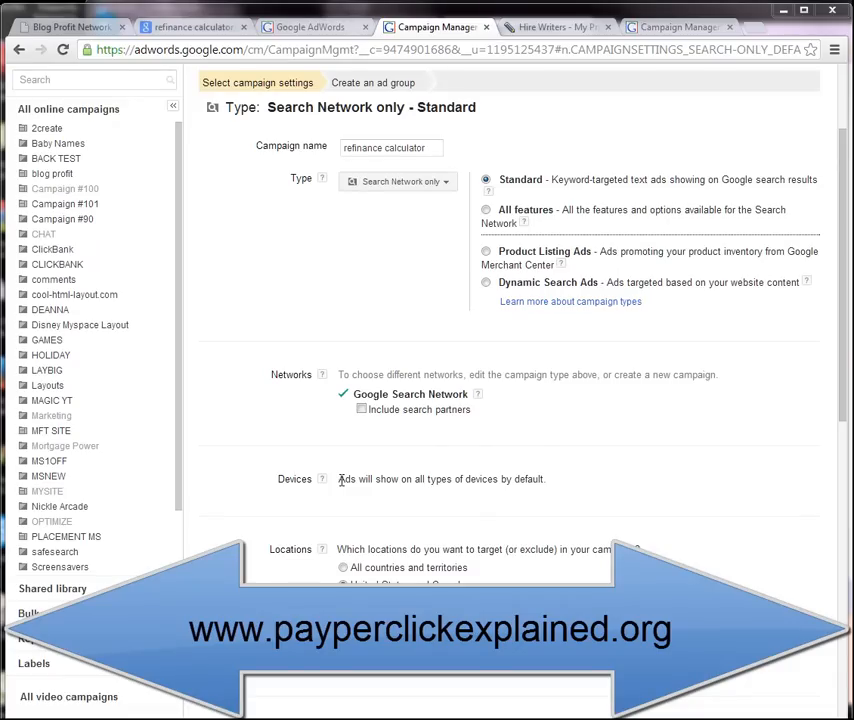
mouse_move(772, 498)
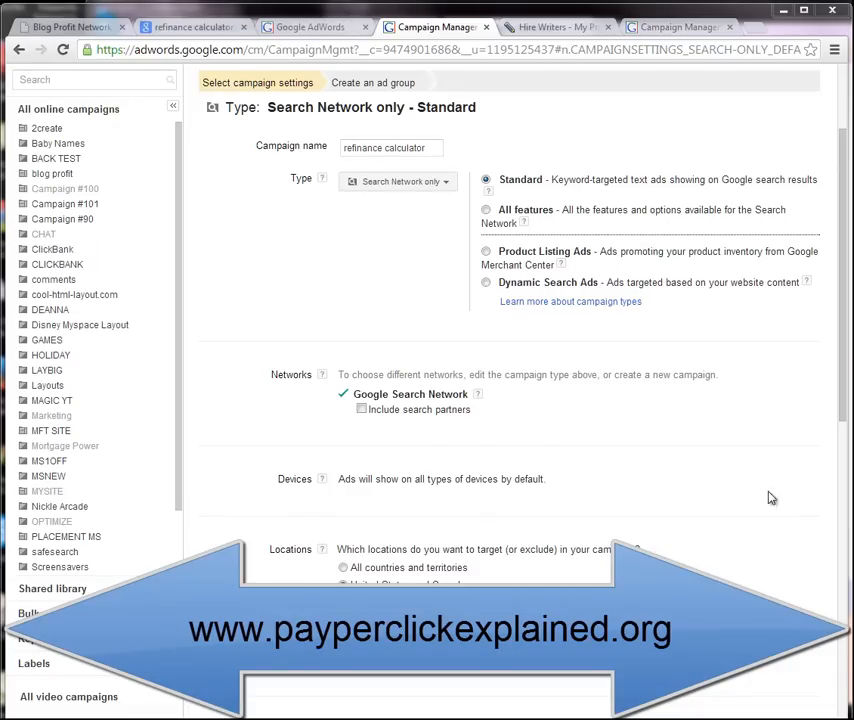
scroll("down", 3)
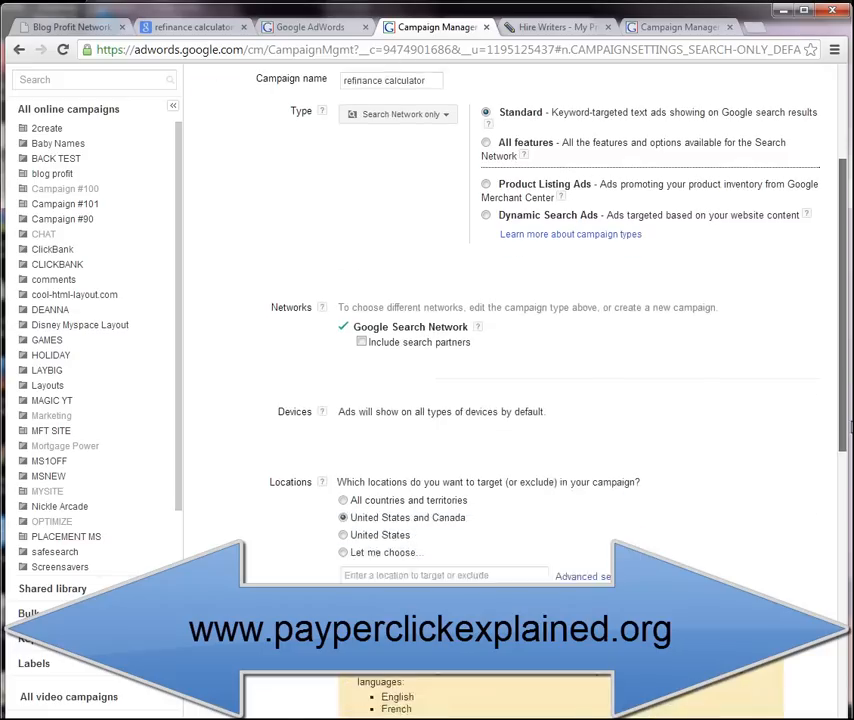
- Keep United States and Canada locations, English language and manual bids for clicks, reaching bid and budget
scroll("up", 3)
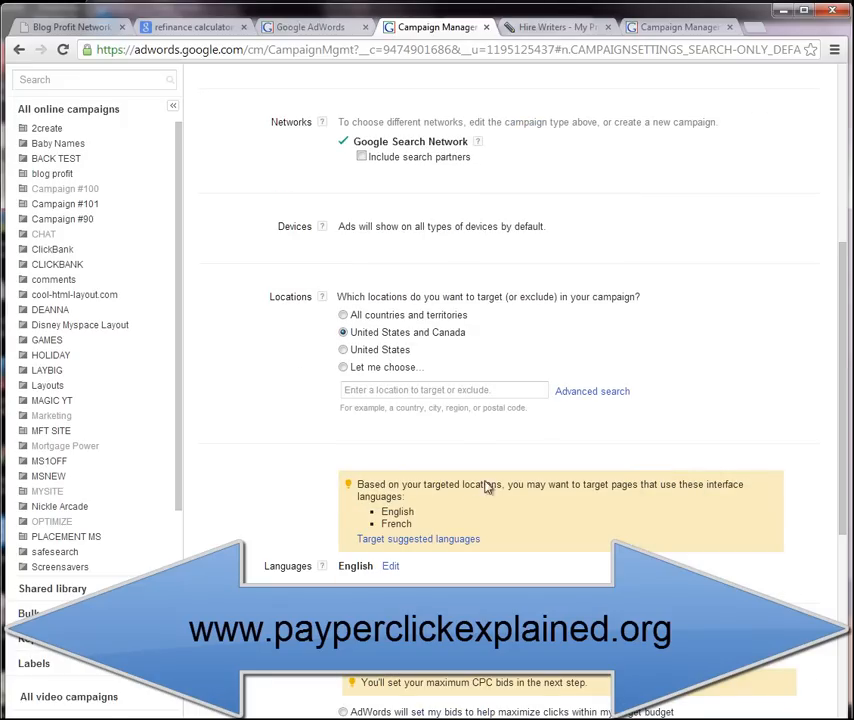
scroll("down", 3)
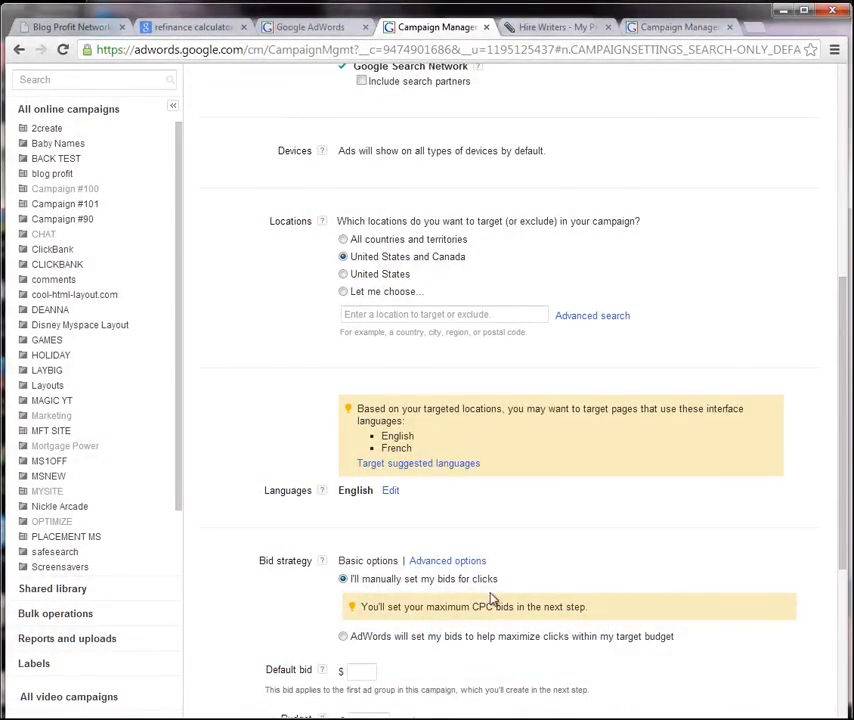
mouse_move(444, 592)
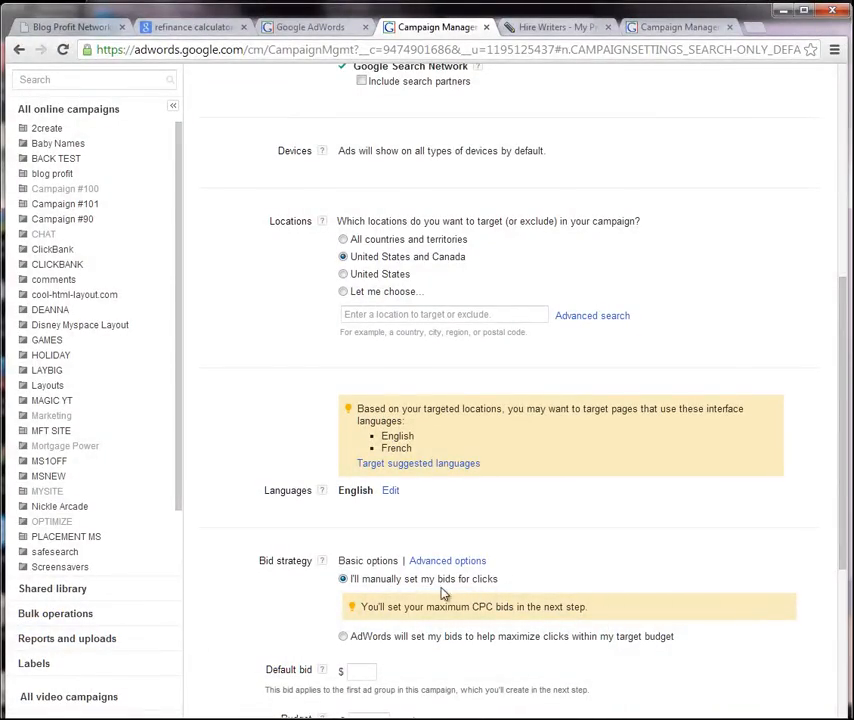
mouse_move(486, 584)
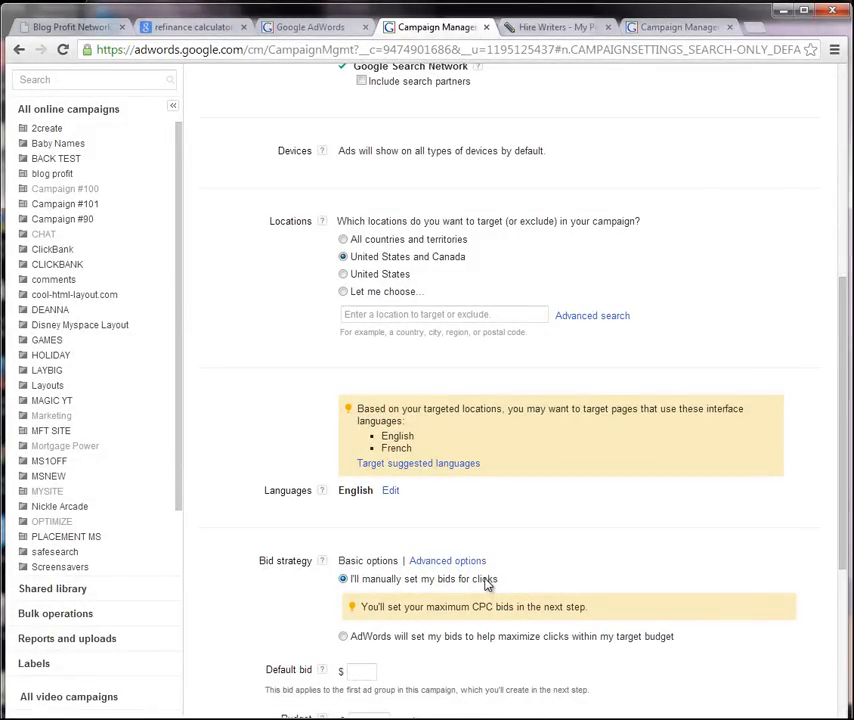
scroll("down", 3)
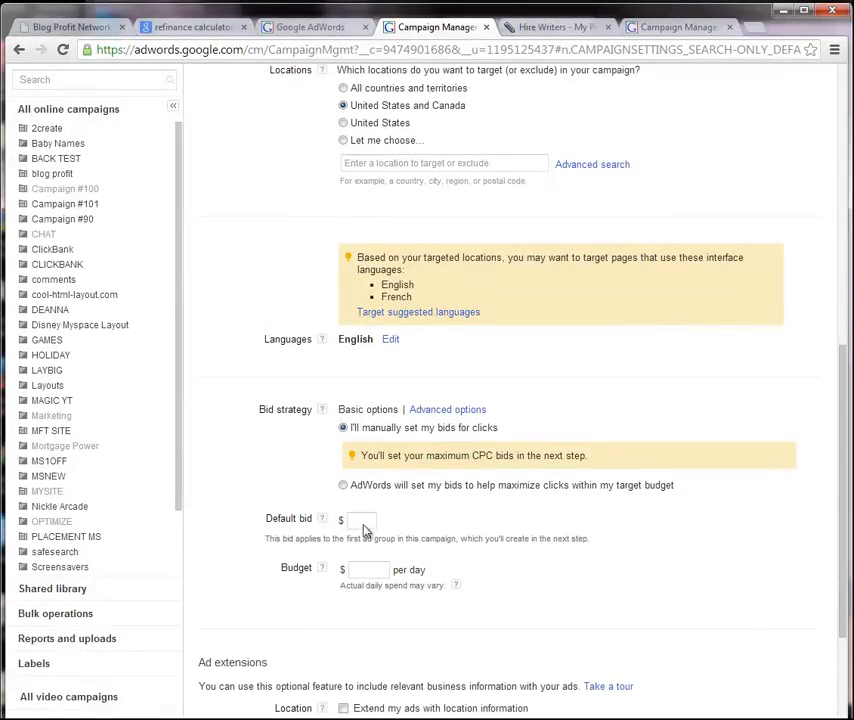
- Set the campaign's default bid to $0.35
left_click(362, 520)
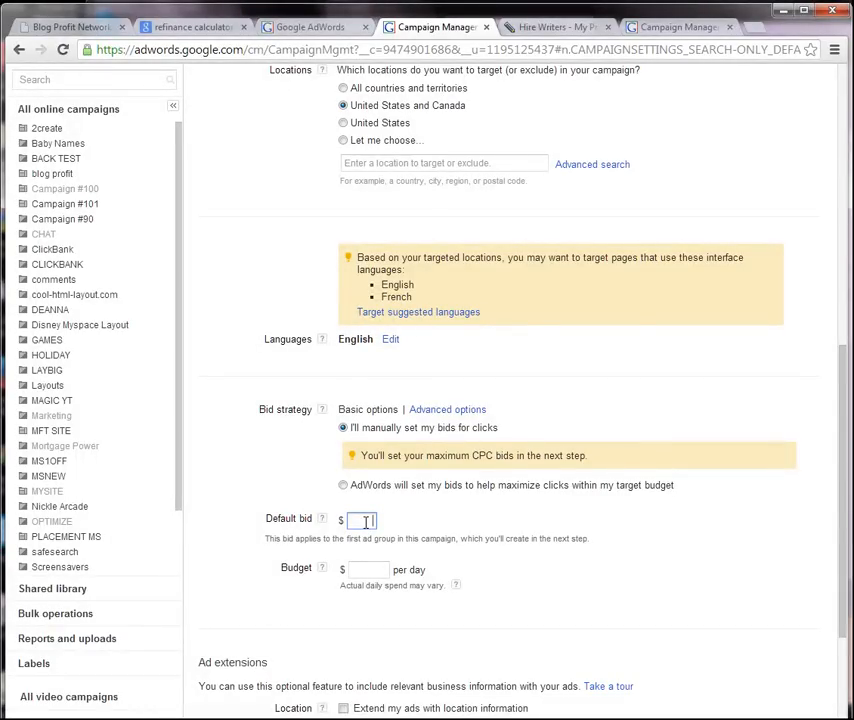
scroll("down", 3)
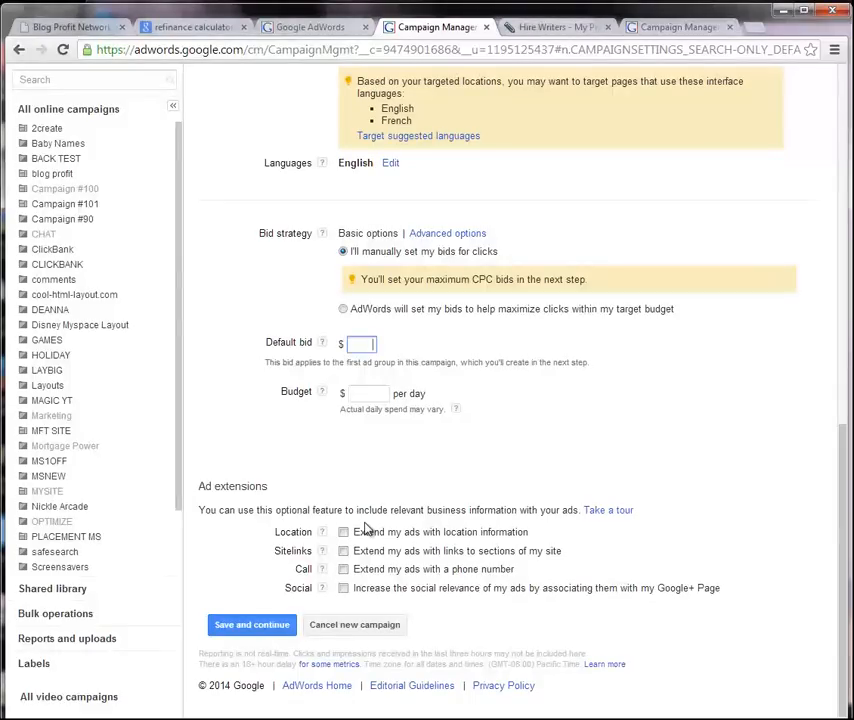
type("035")
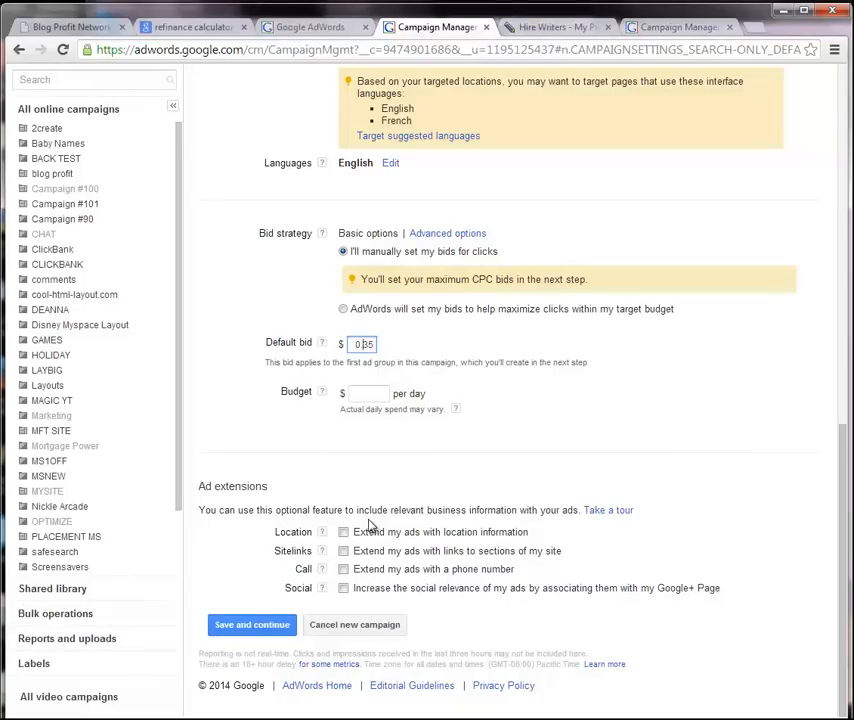
mouse_move(312, 470)
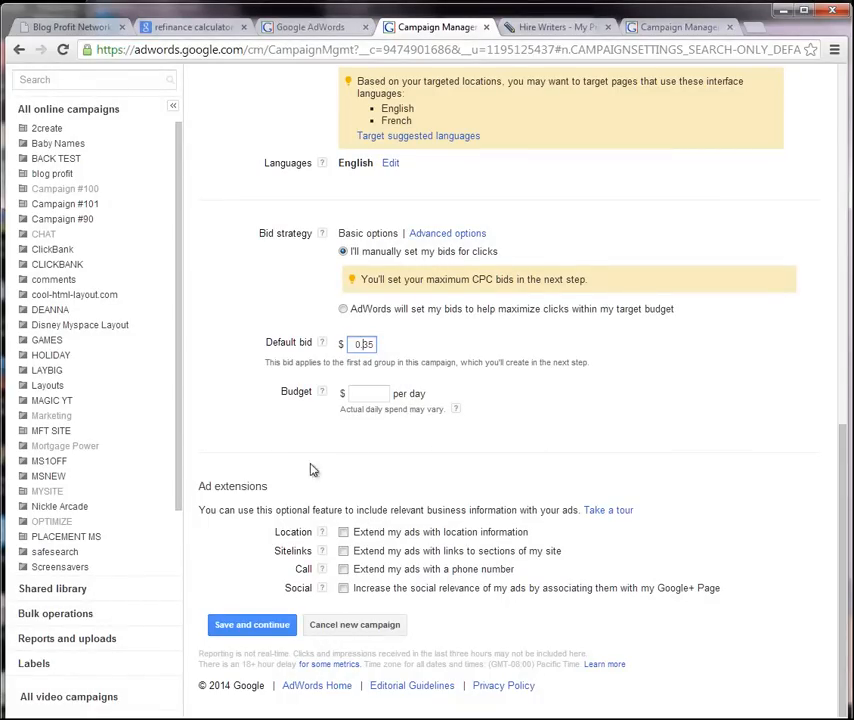
- Set the campaign's daily budget to $35.00
left_click(368, 392)
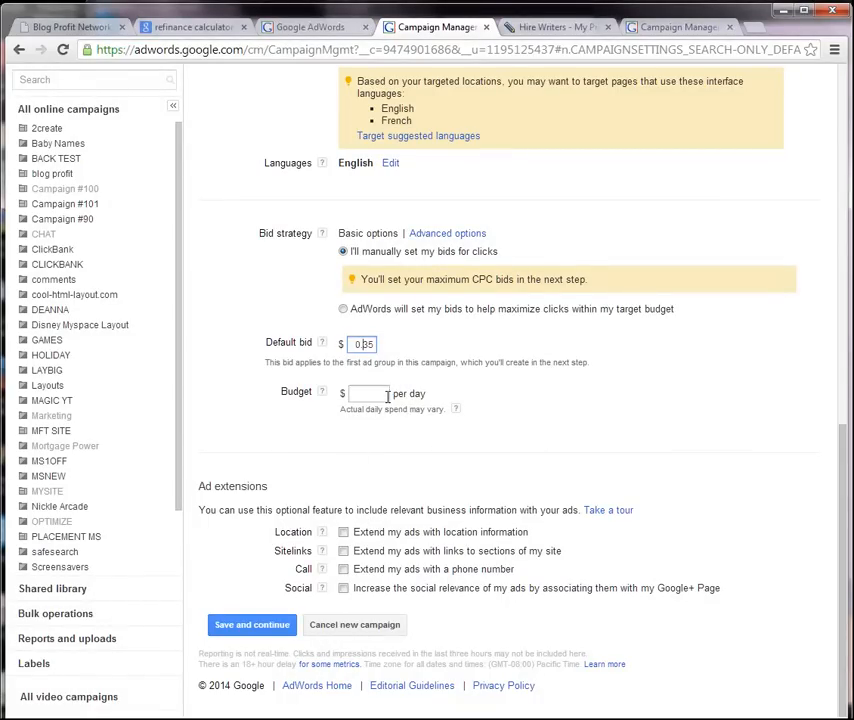
type("35")
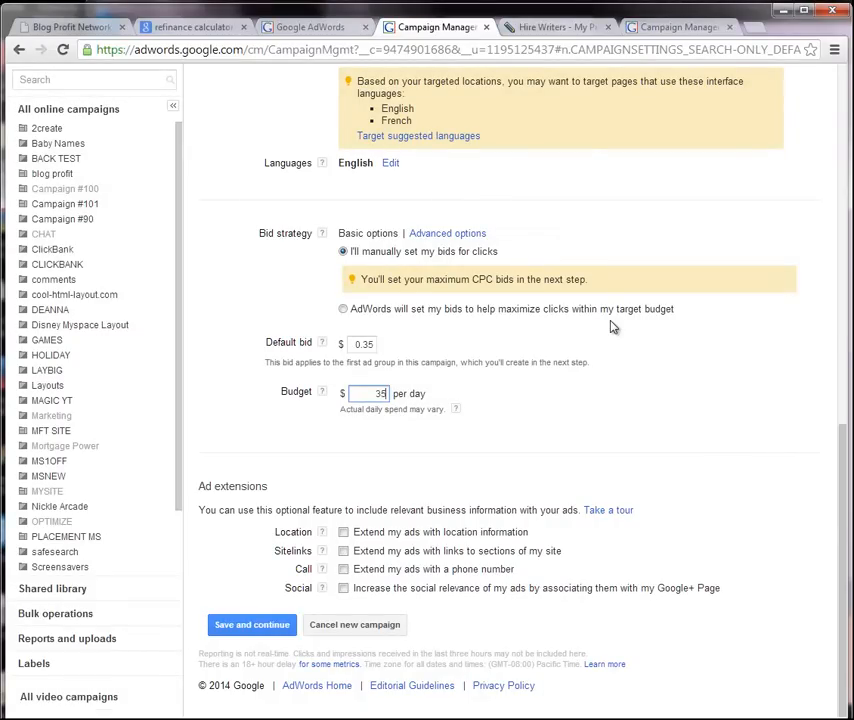
type("35.00")
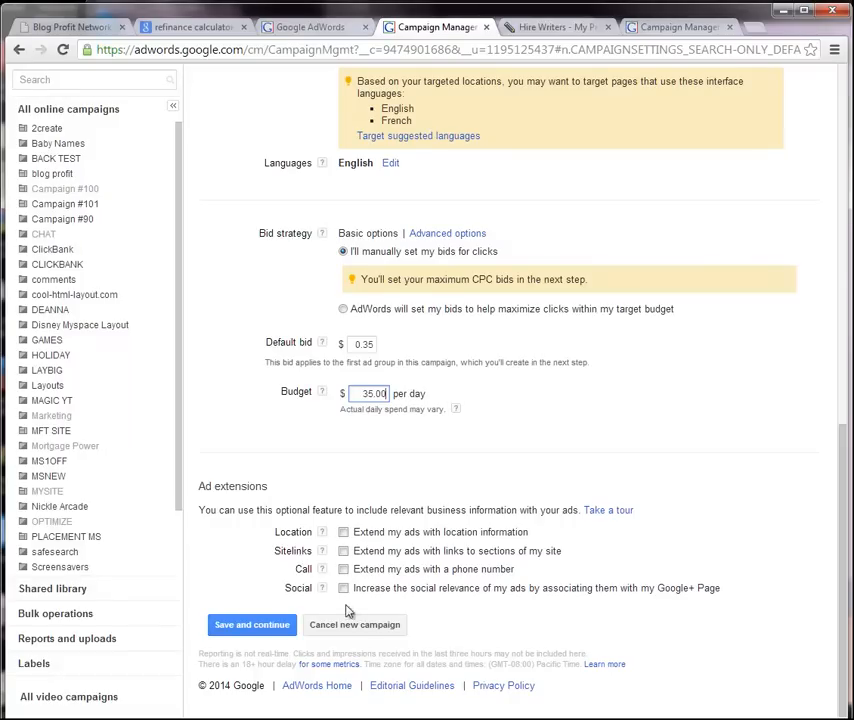
mouse_move(422, 508)
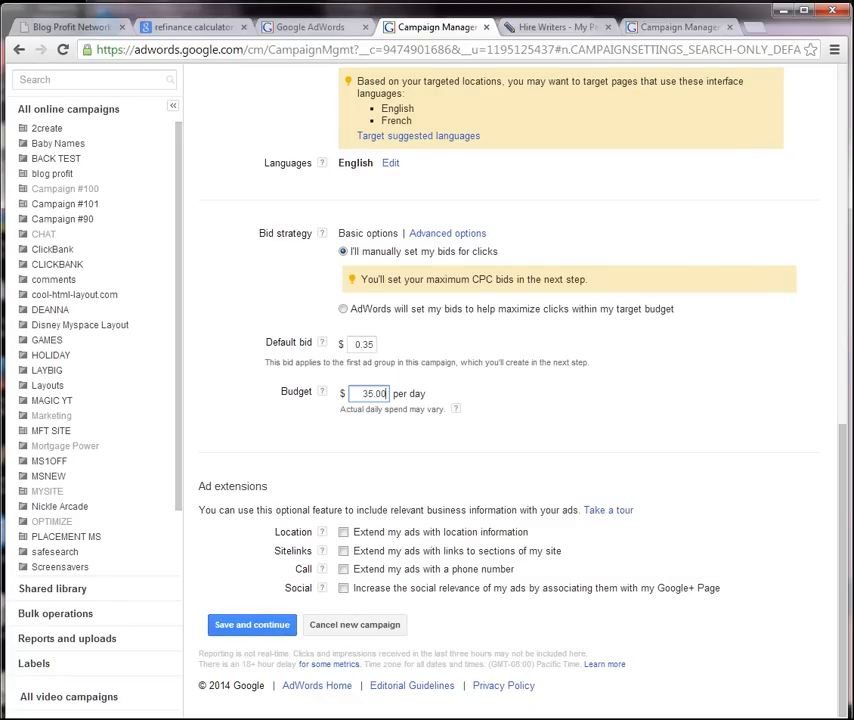
- Save the campaign settings, name the ad group 'refinance 1' with headline 'Refinance Calculator', and check the Google results
left_click(252, 624)
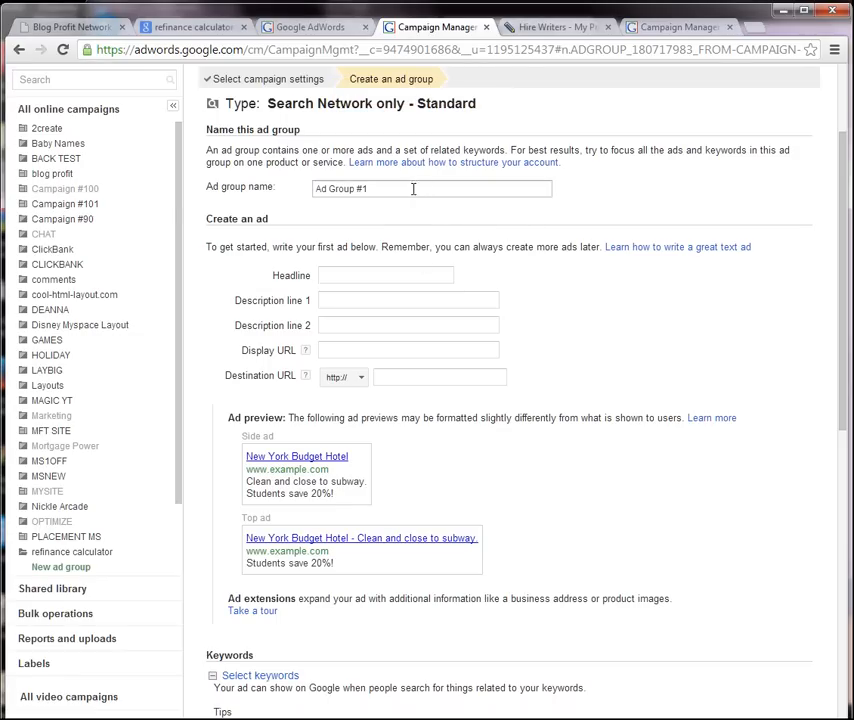
type("refinana")
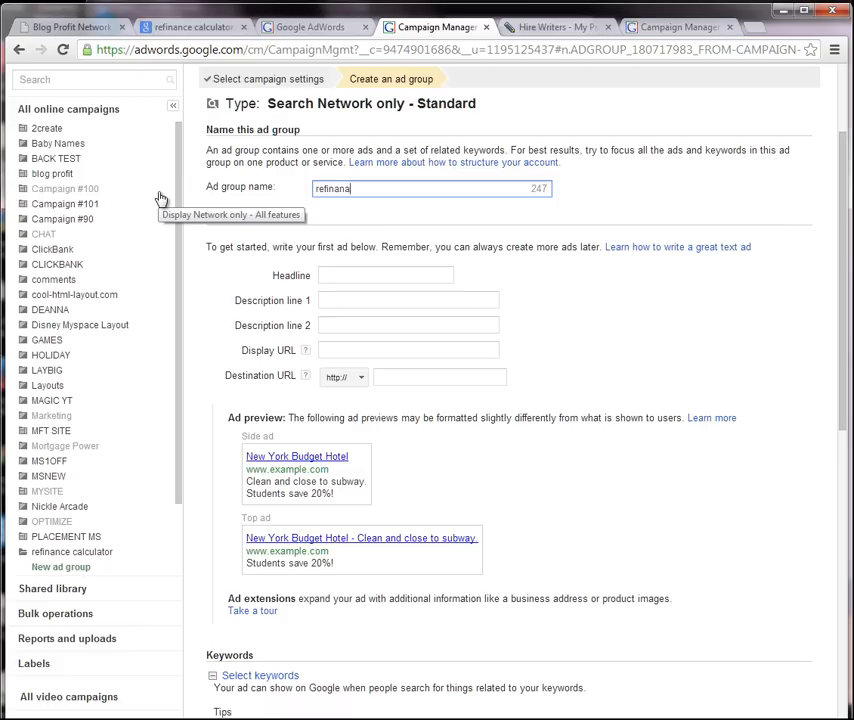
type("refinance 1")
left_click(386, 276)
type("Refinance Calcu")
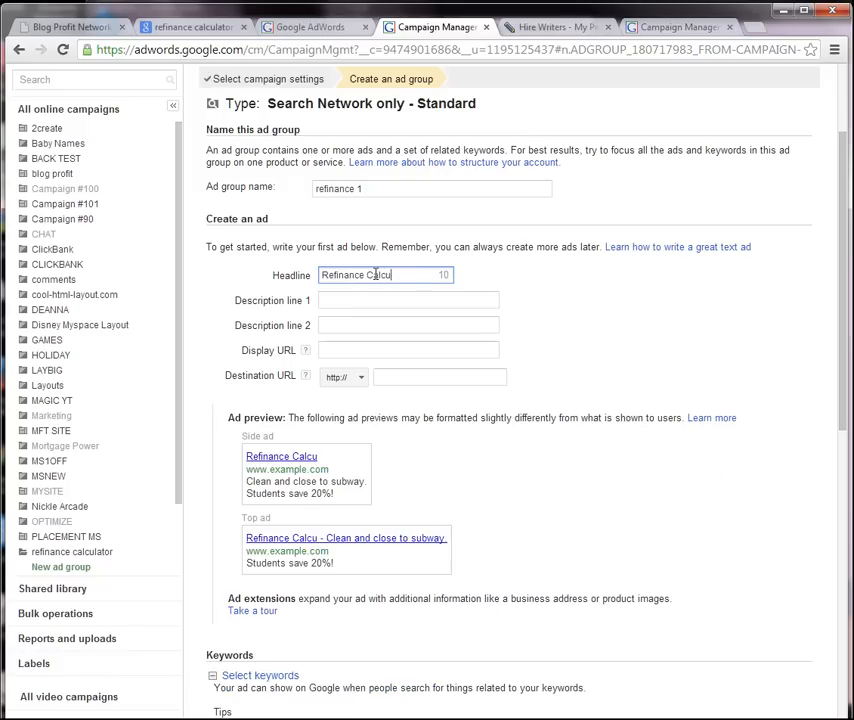
type("lator")
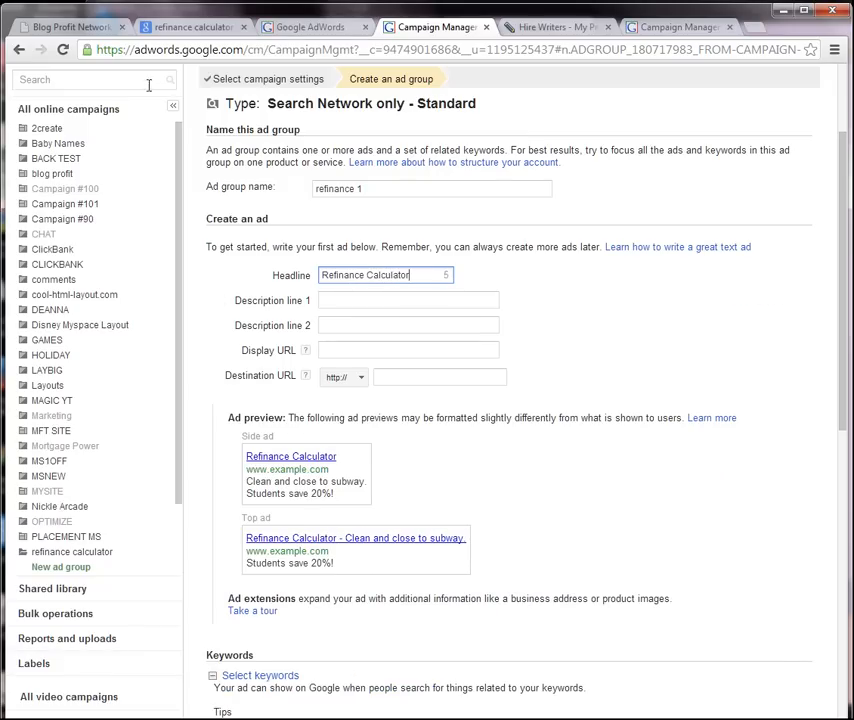
left_click(190, 28)
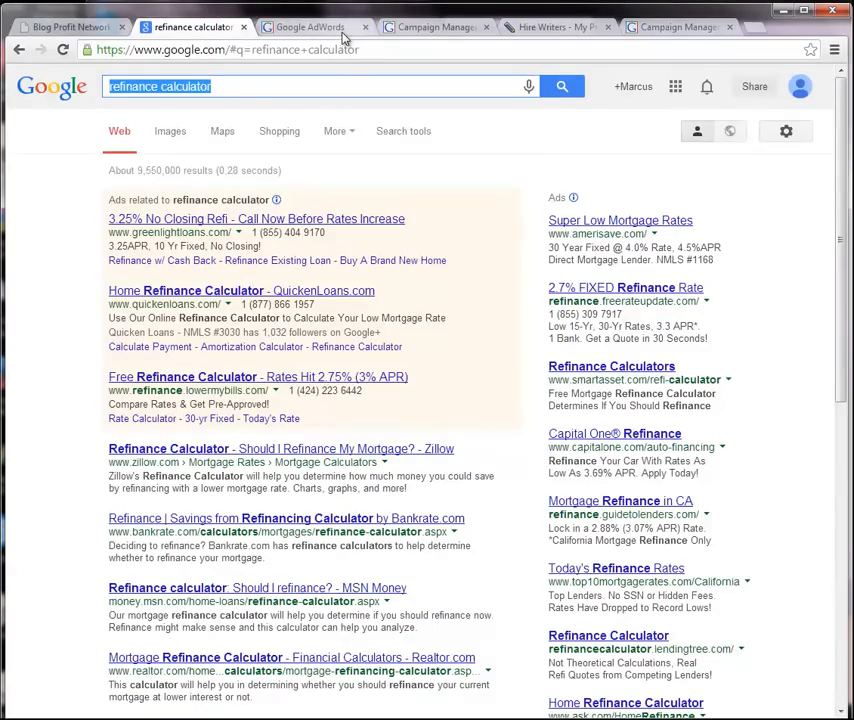
- Return from the 'refinance calculator' search results to the unfinished ad in Campaign Manager
left_click(434, 28)
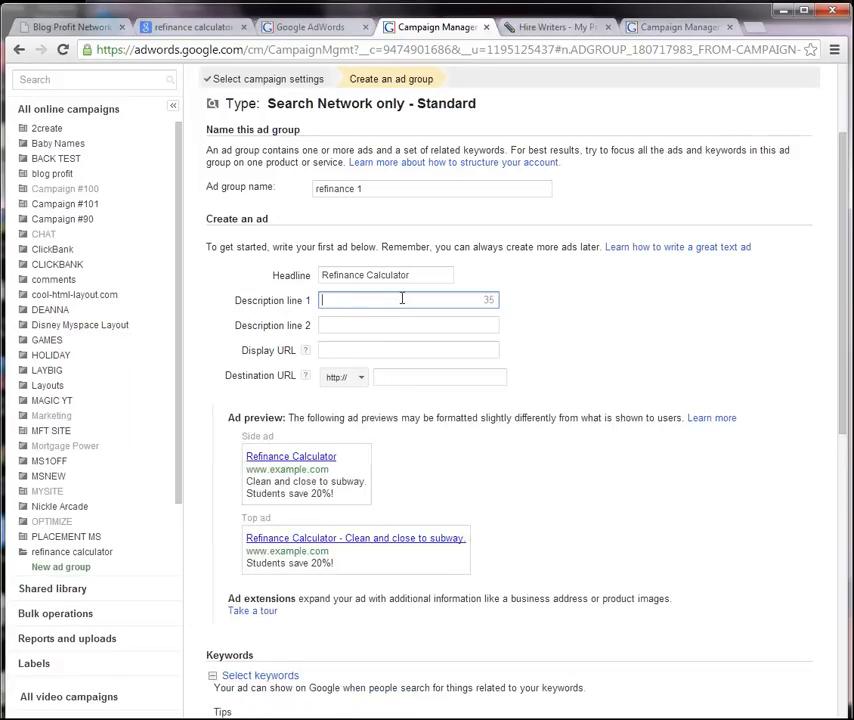
- Write the two description lines about an easy-to-use calculator that helps calculate your mortgage savings
type("easy to sue")
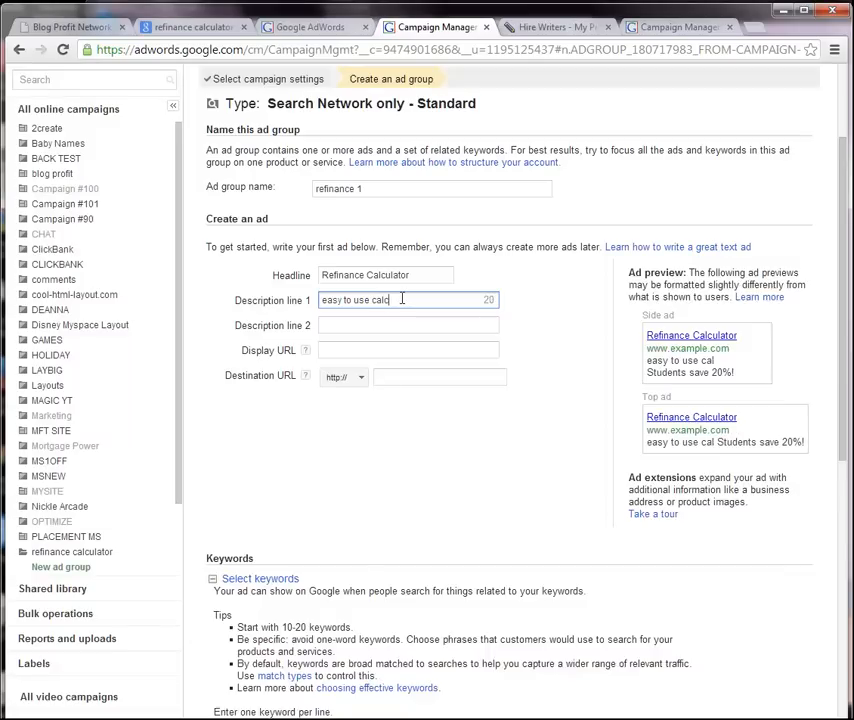
type("culator")
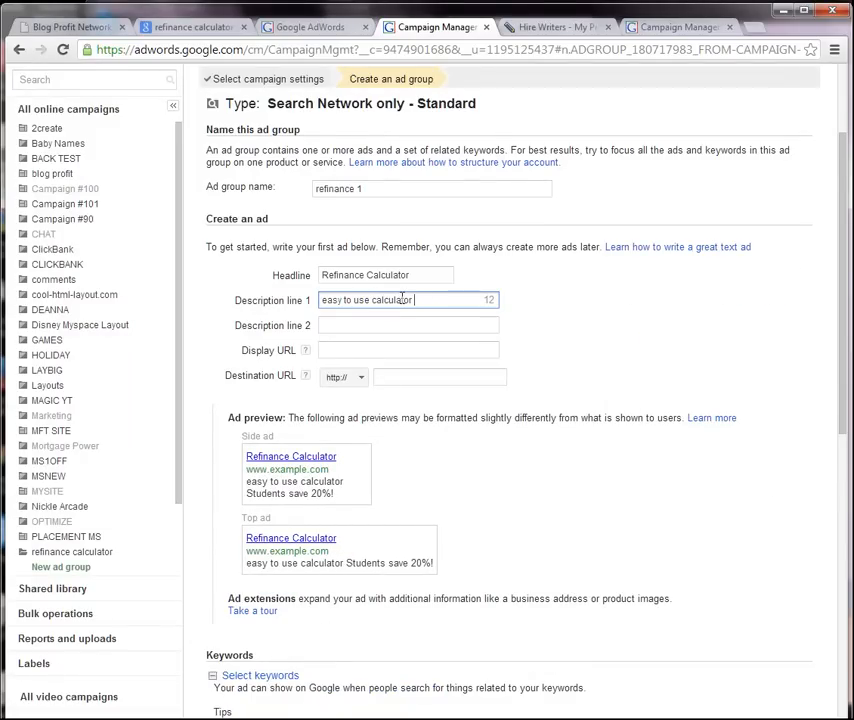
type("will help")
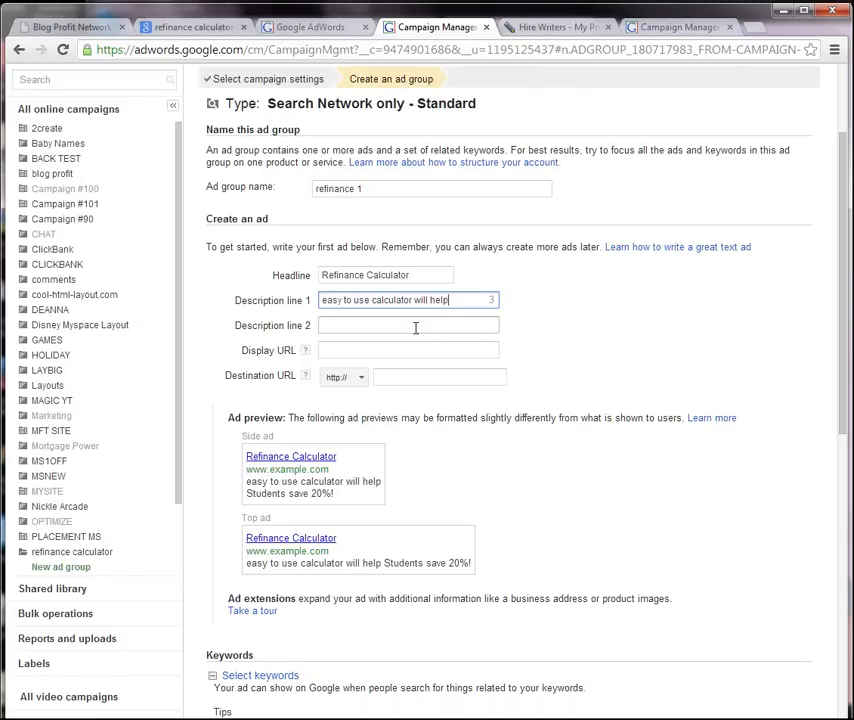
type("you ca")
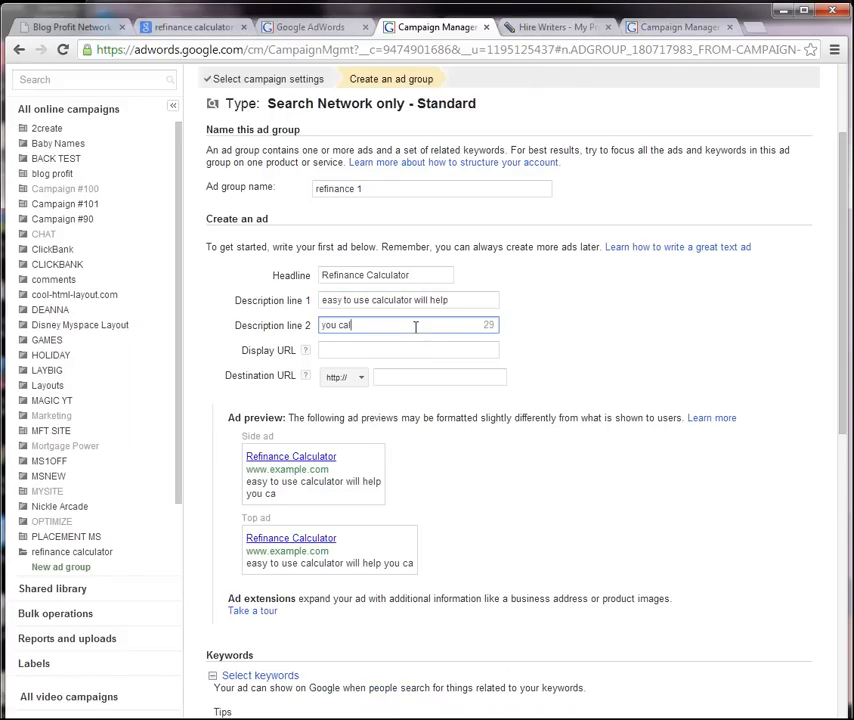
type("culate yo")
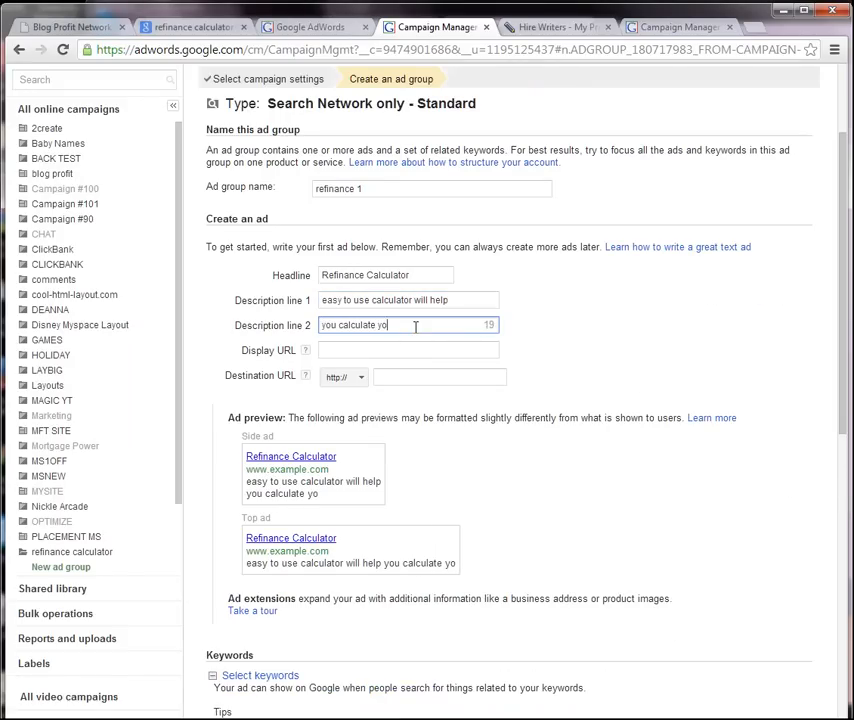
type("ur mort")
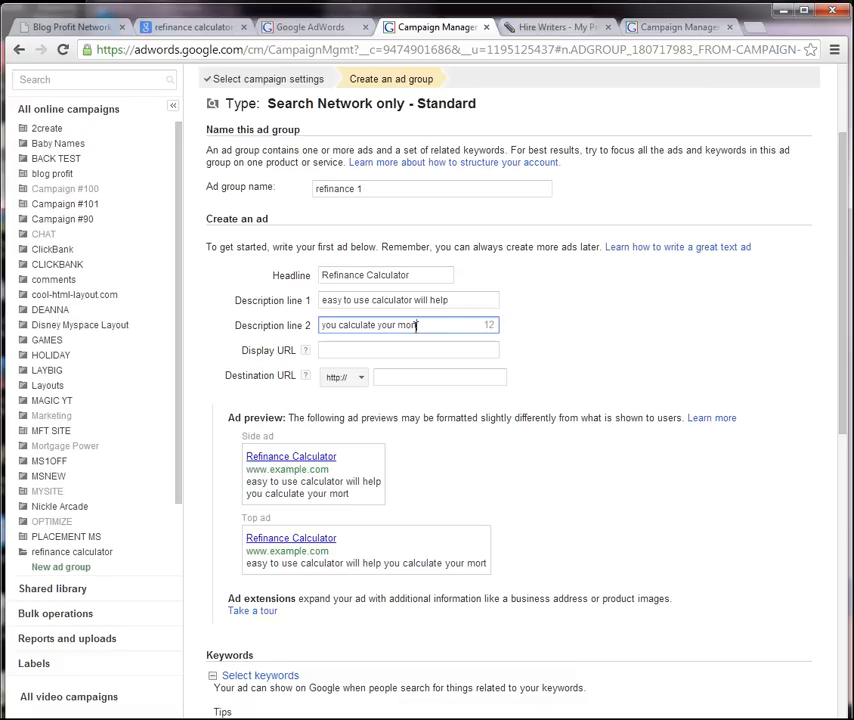
type("gage savin")
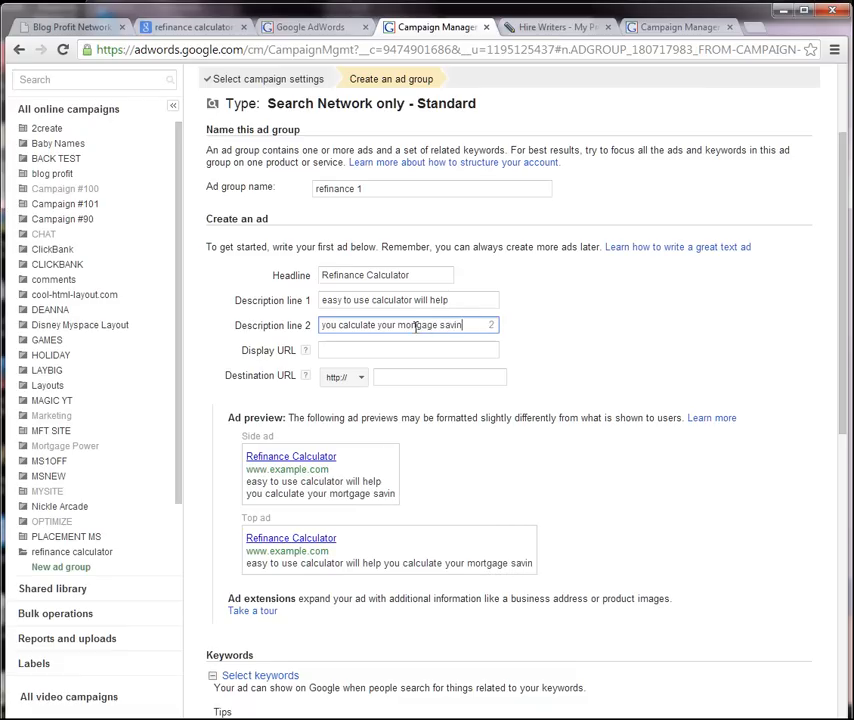
type("gs")
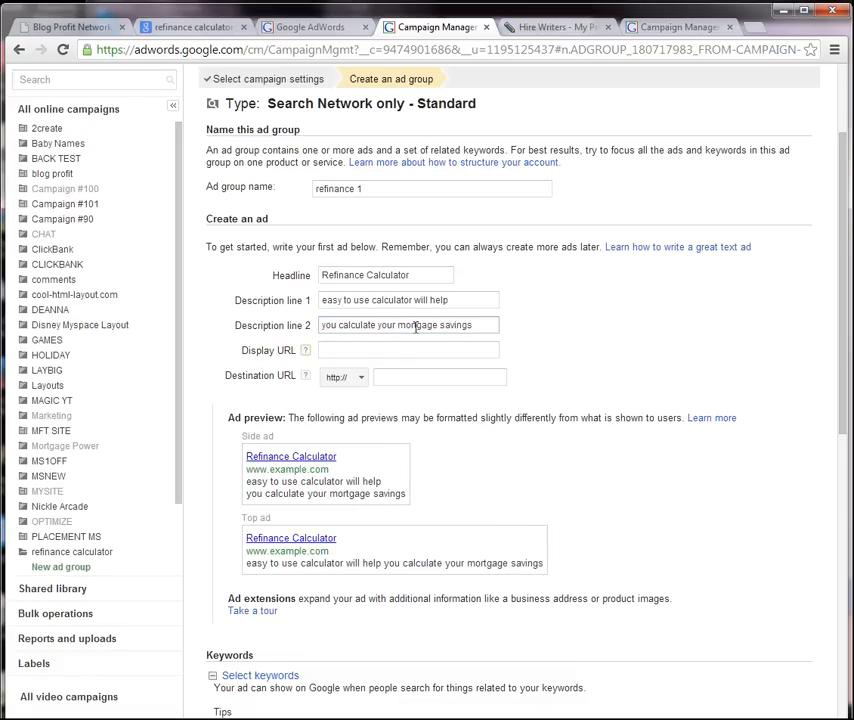
type("www")
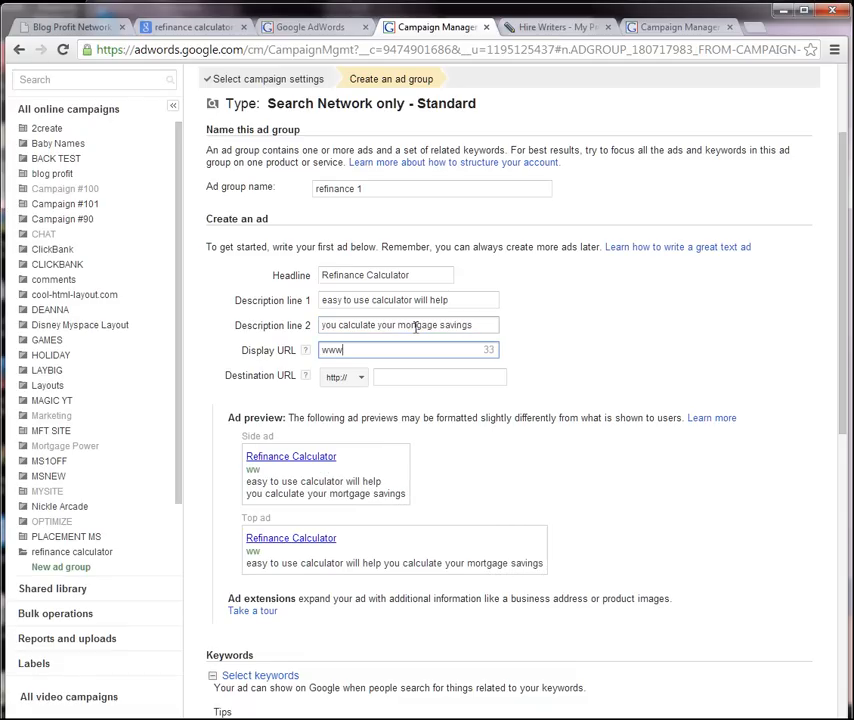
type(".Ref")
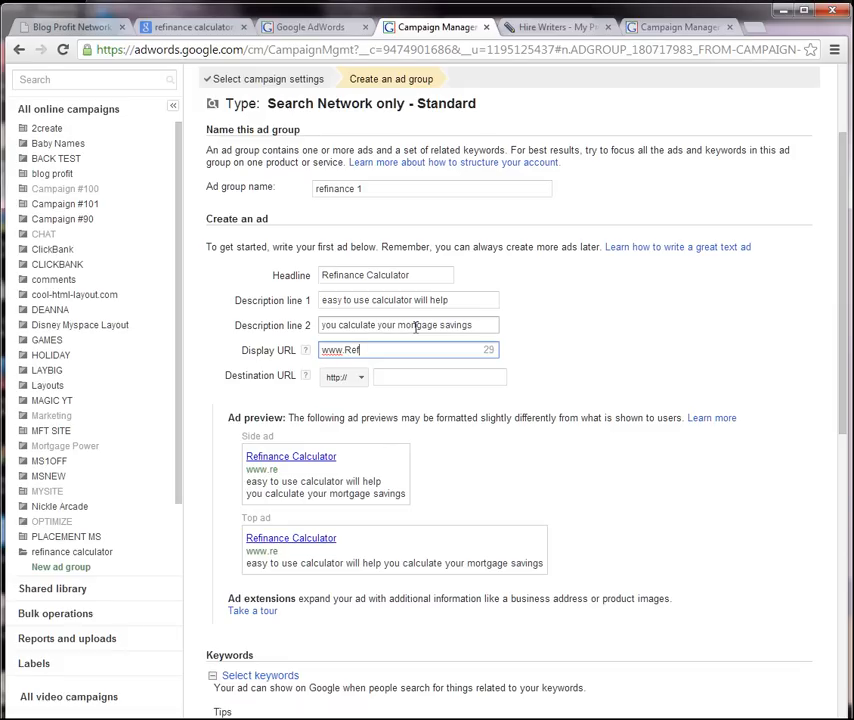
type("inanace")
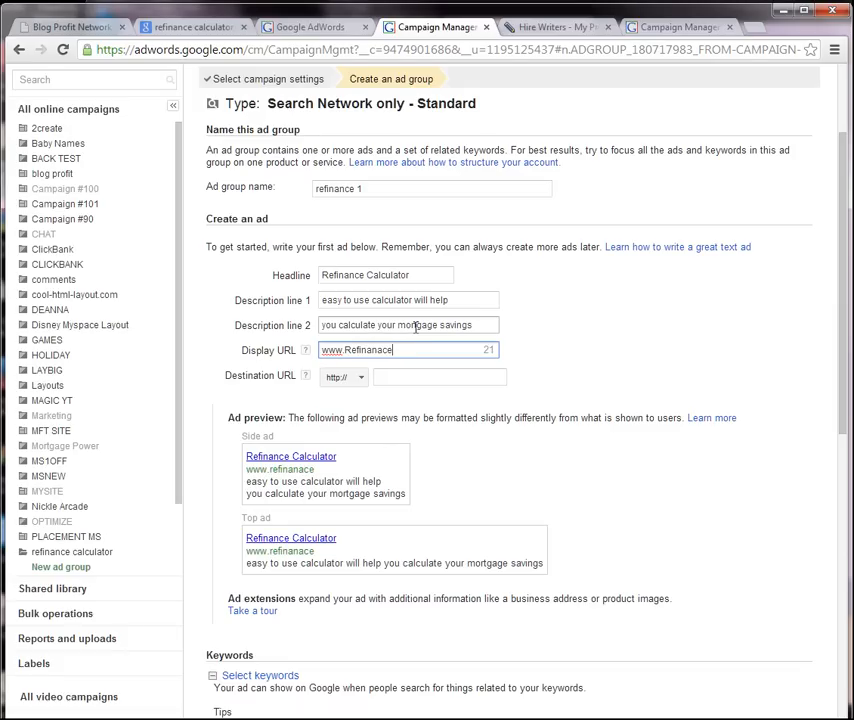
type("Site")
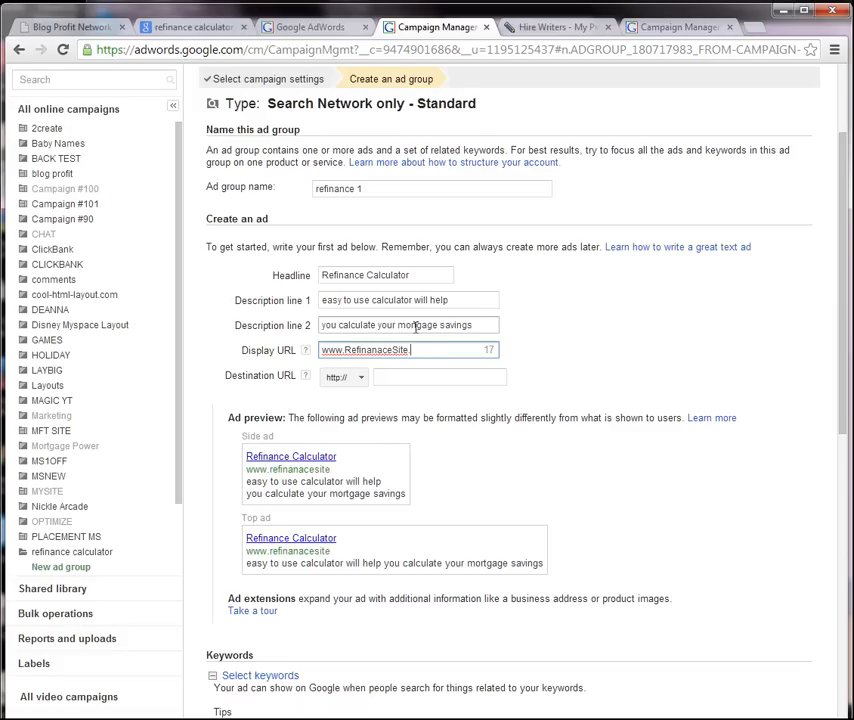
type(".com")
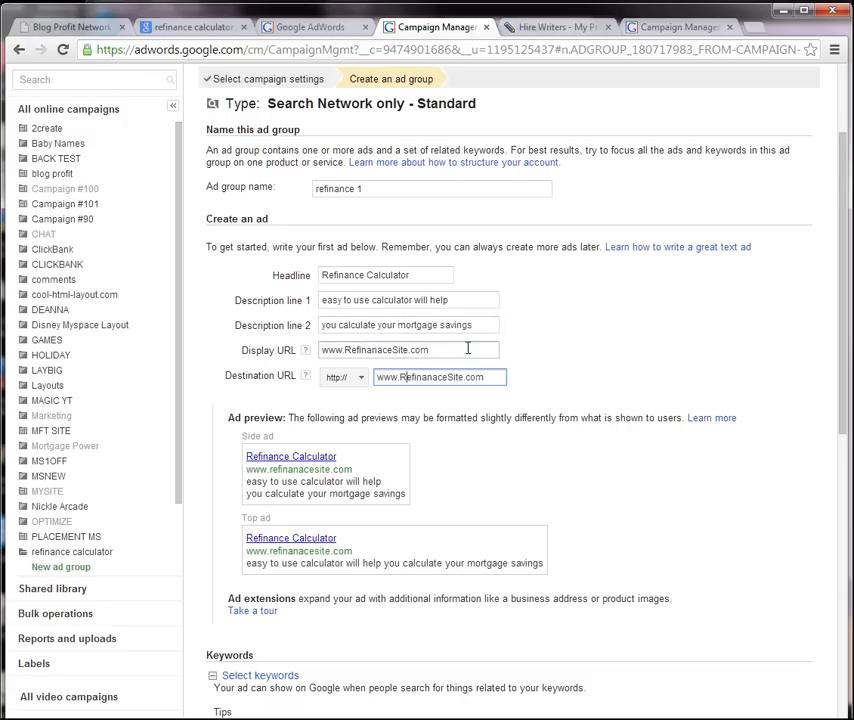
left_click(408, 348)
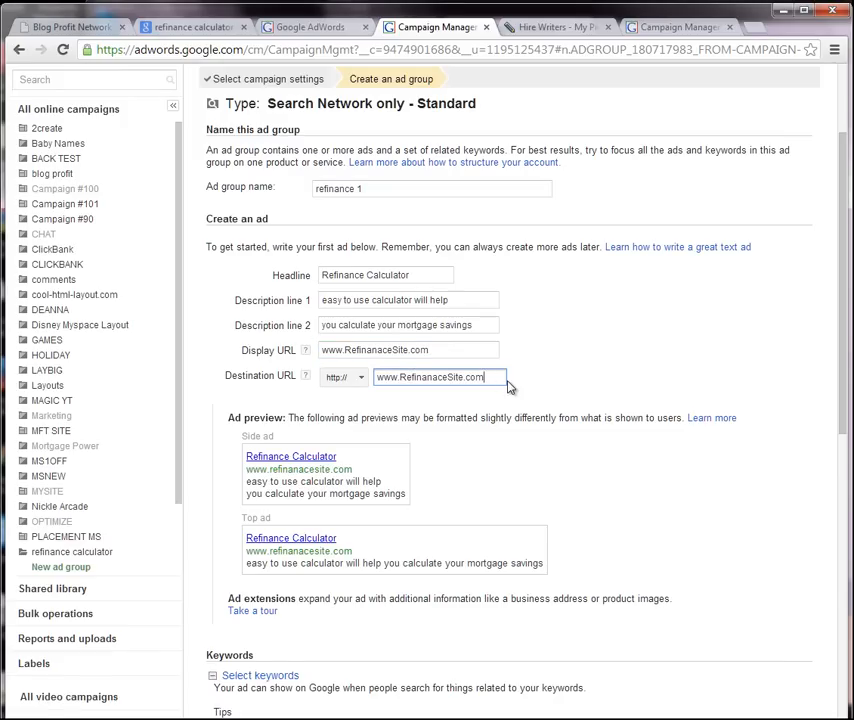
type("/?id=123")
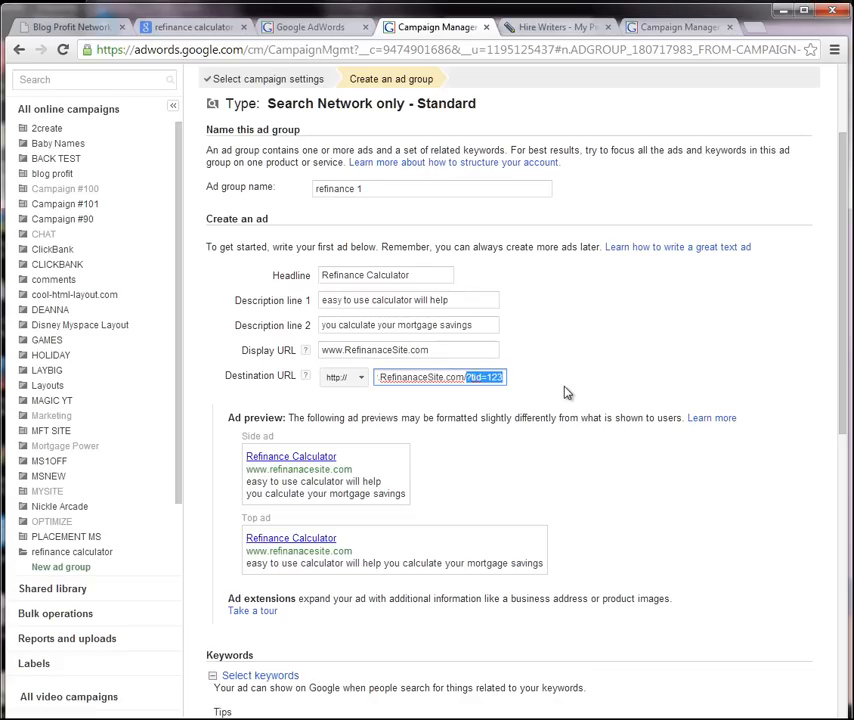
- Add the keyword 'refinance calculator' to the ad group and estimate its search traffic
scroll("down", 3)
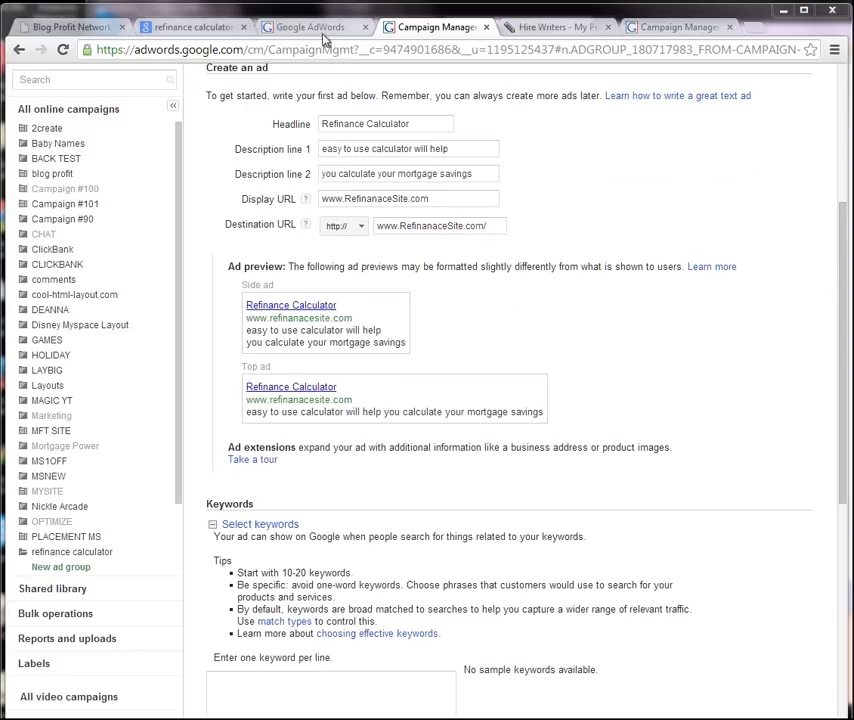
left_click(310, 28)
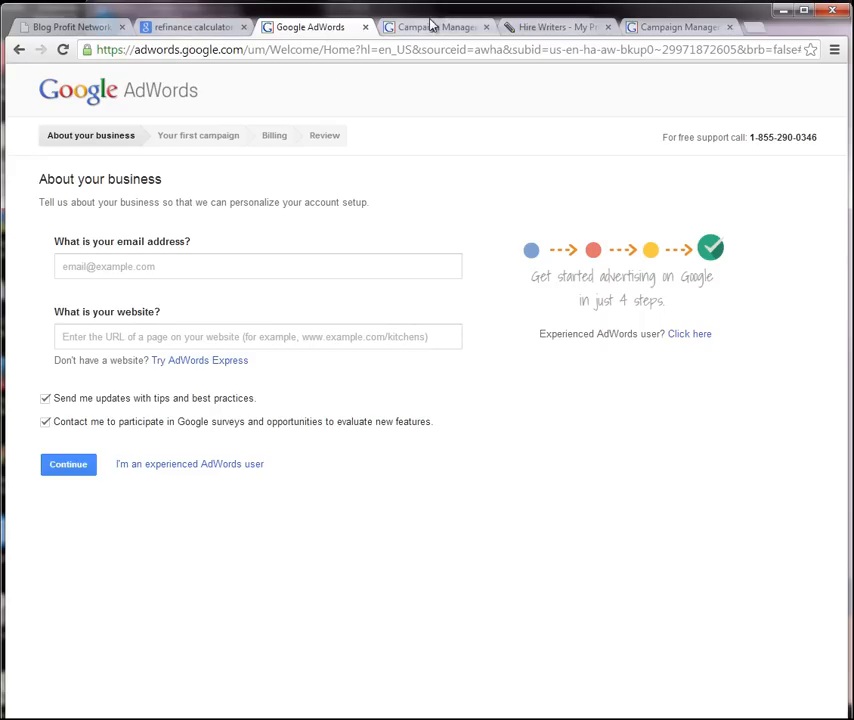
left_click(432, 28)
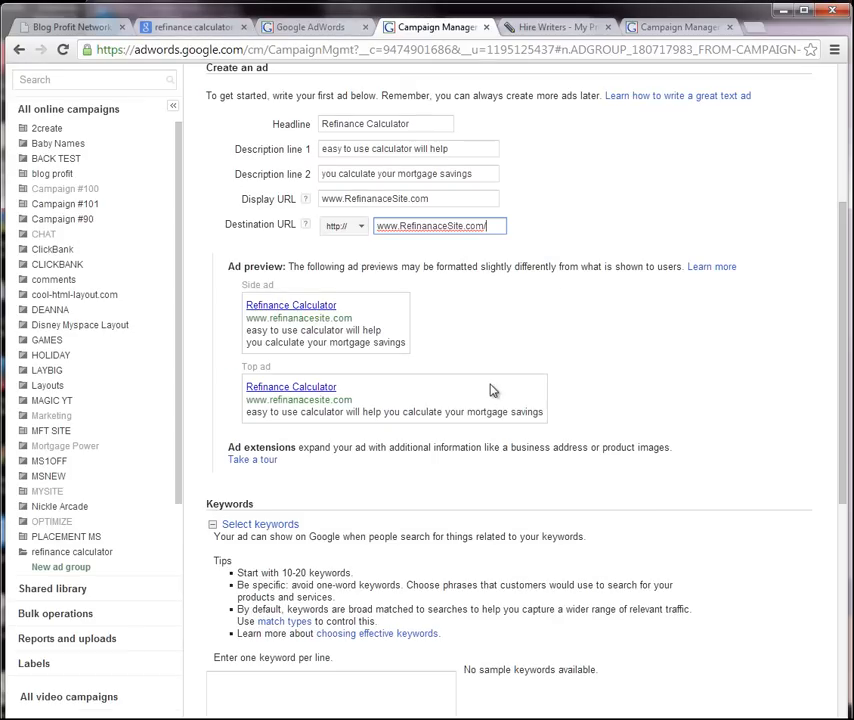
scroll("down", 3)
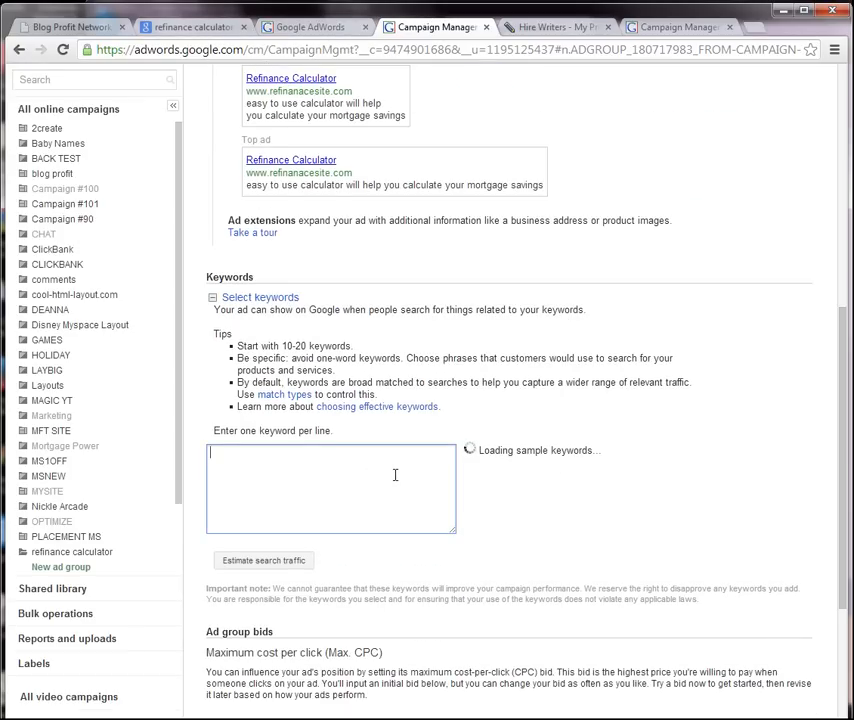
type("refinance")
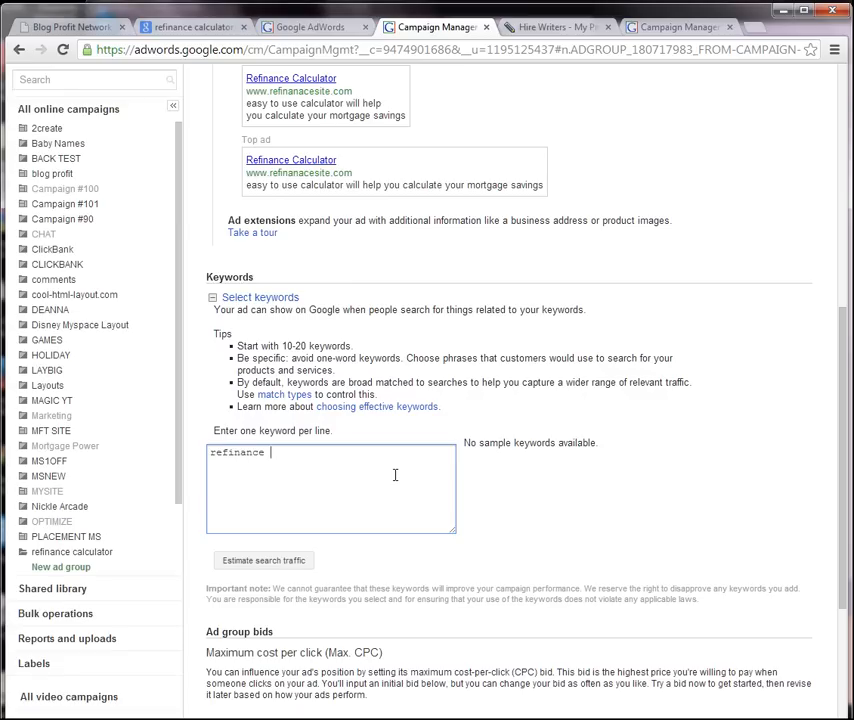
type("calcu")
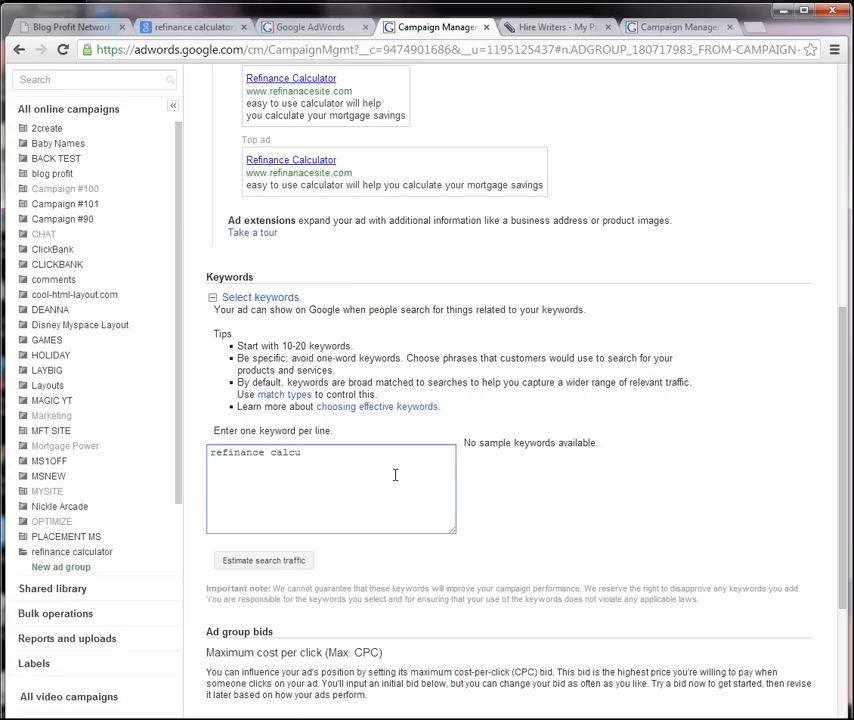
type("lator")
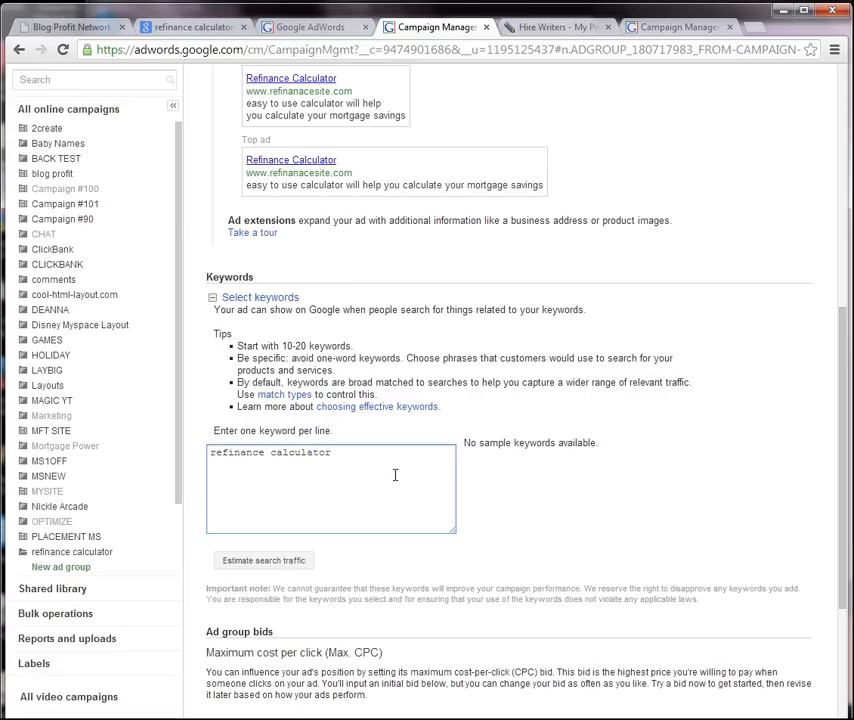
left_click(264, 560)
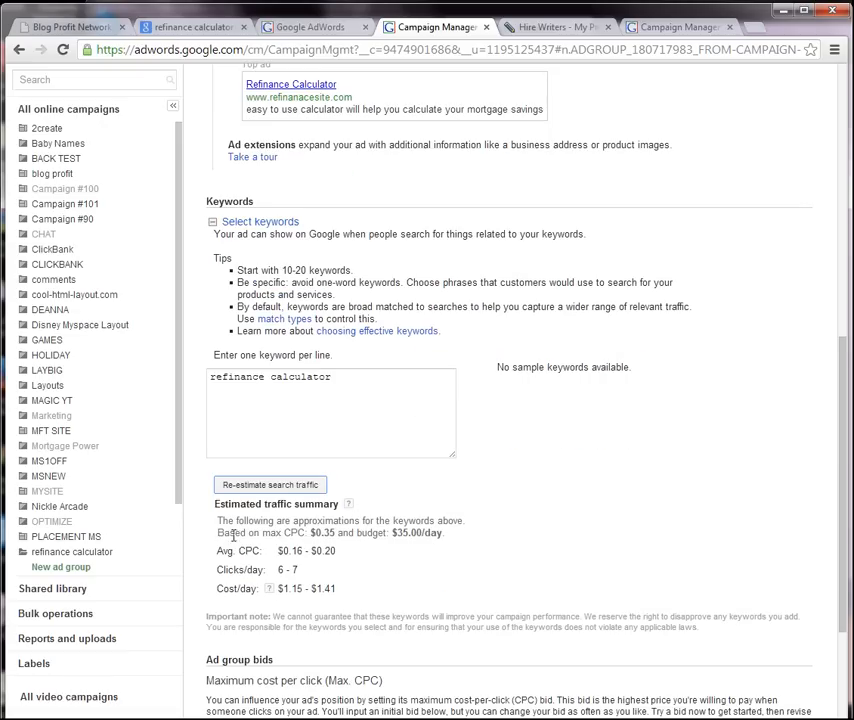
mouse_move(352, 578)
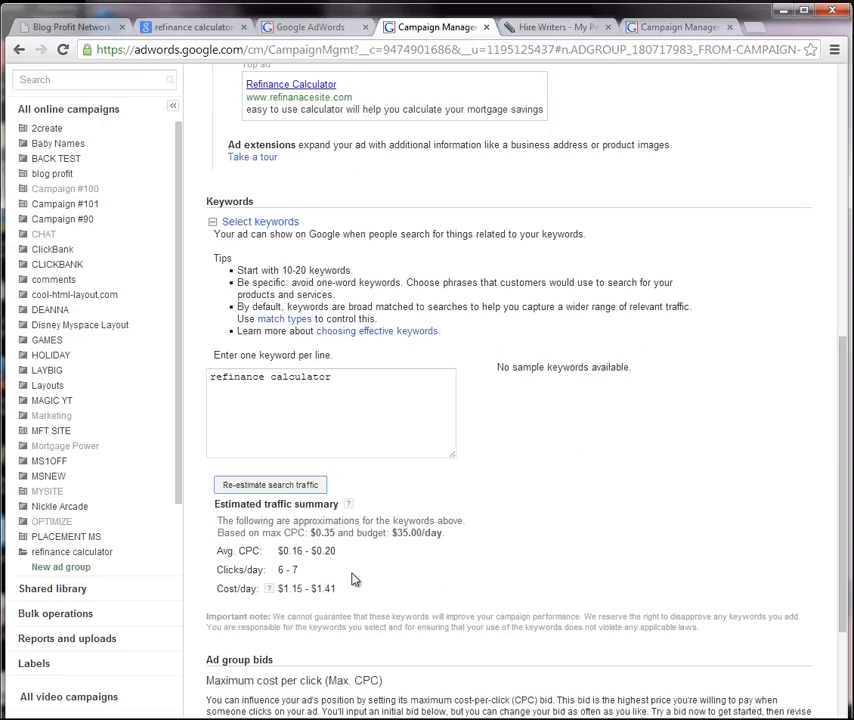
- Lower the ad group's default bid to $0.35 and re-estimate the traffic
scroll("down", 3)
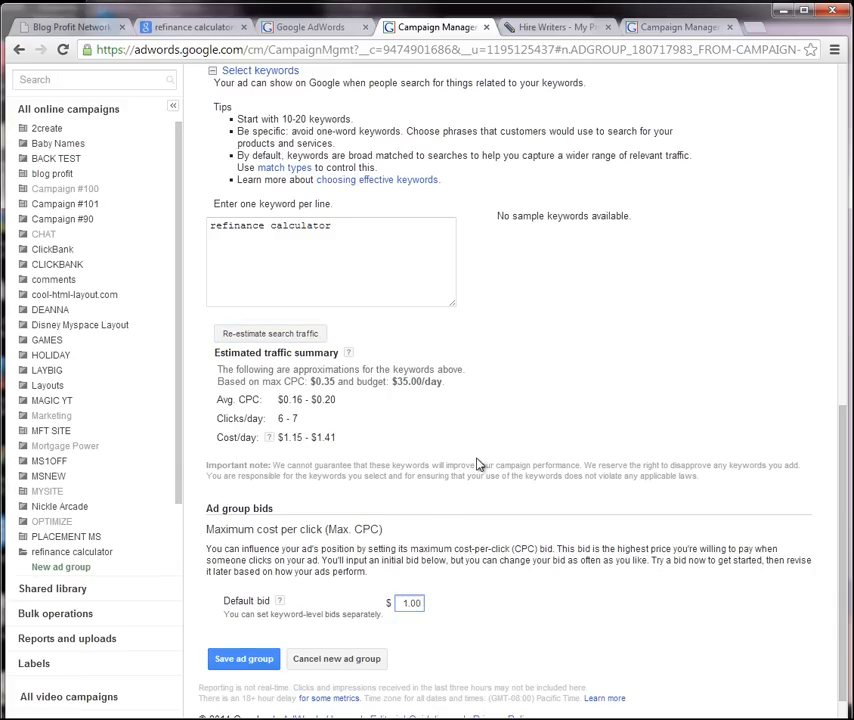
left_click(268, 332)
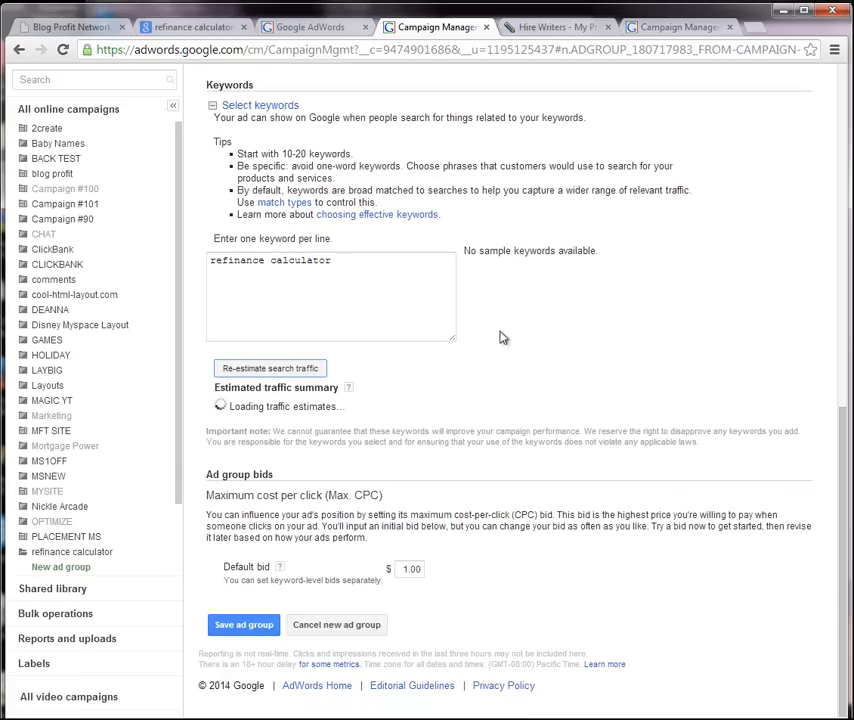
left_click(268, 368)
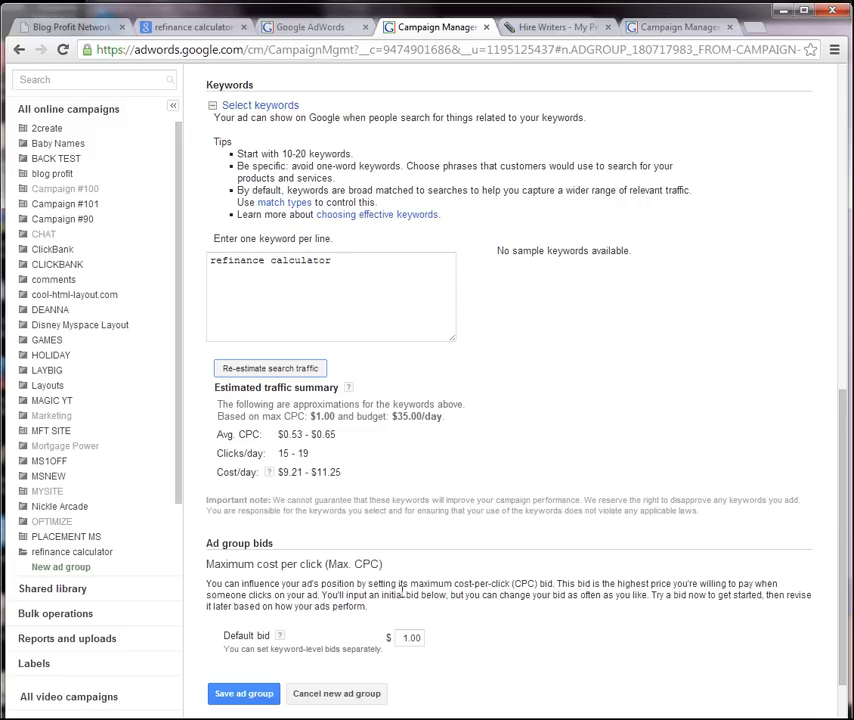
triple_click(408, 636)
type("3")
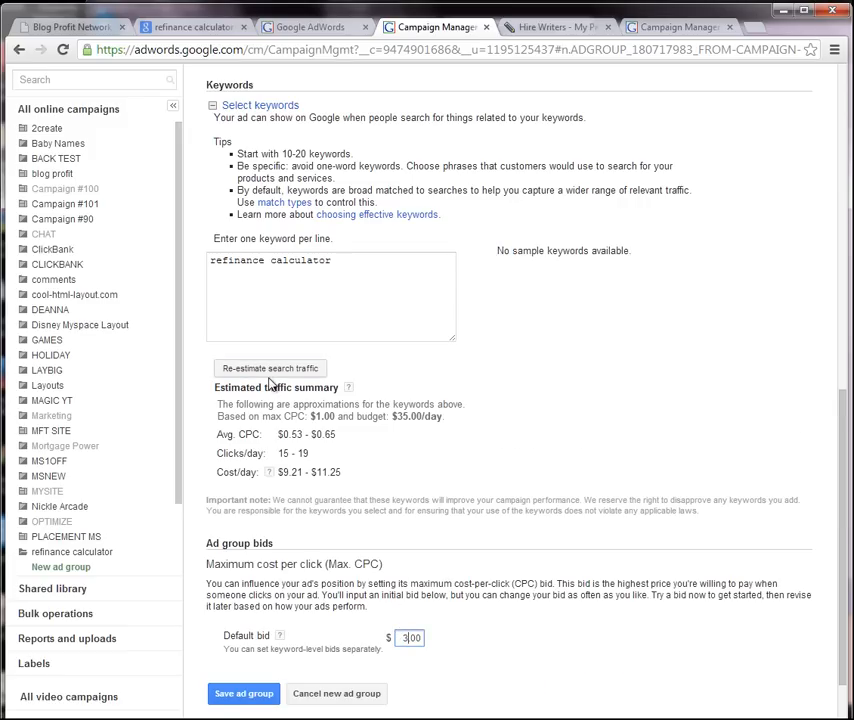
left_click(270, 368)
type("0.35")
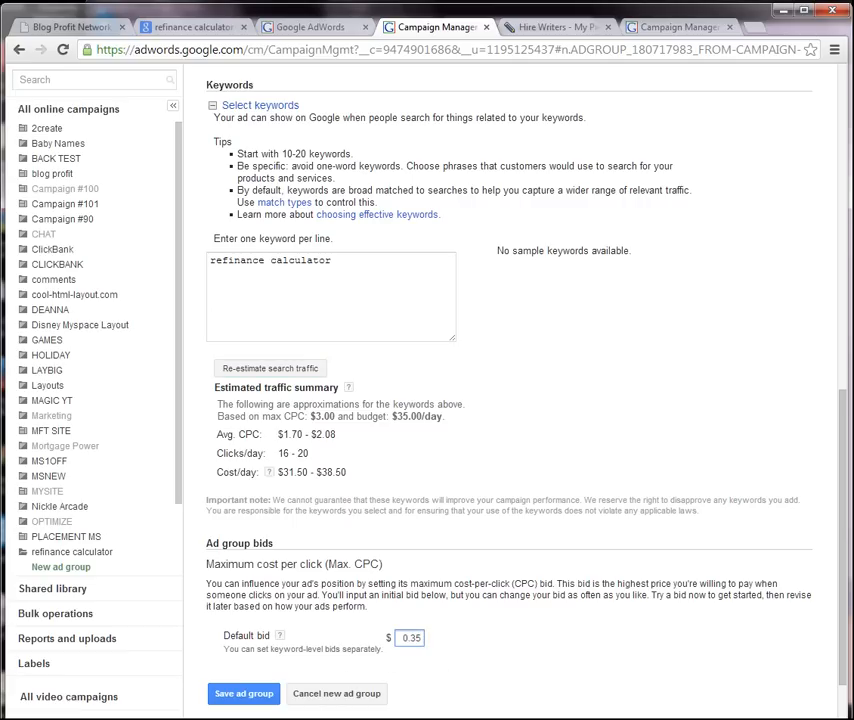
- Save ad group 'refinance 1' and review its Keywords listing with the $0.35 bid
left_click(242, 692)
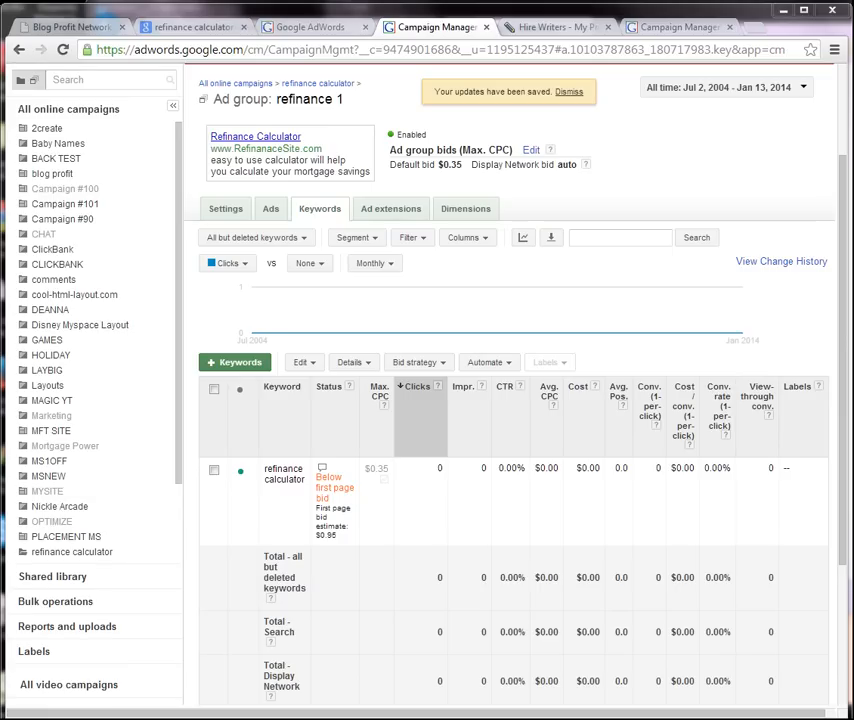
left_click(568, 92)
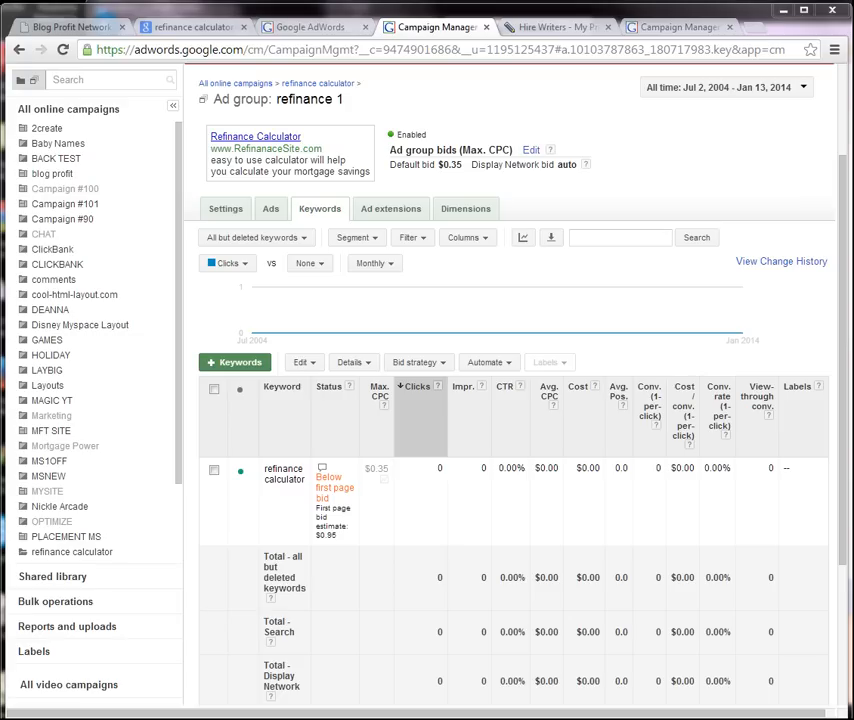
mouse_move(490, 618)
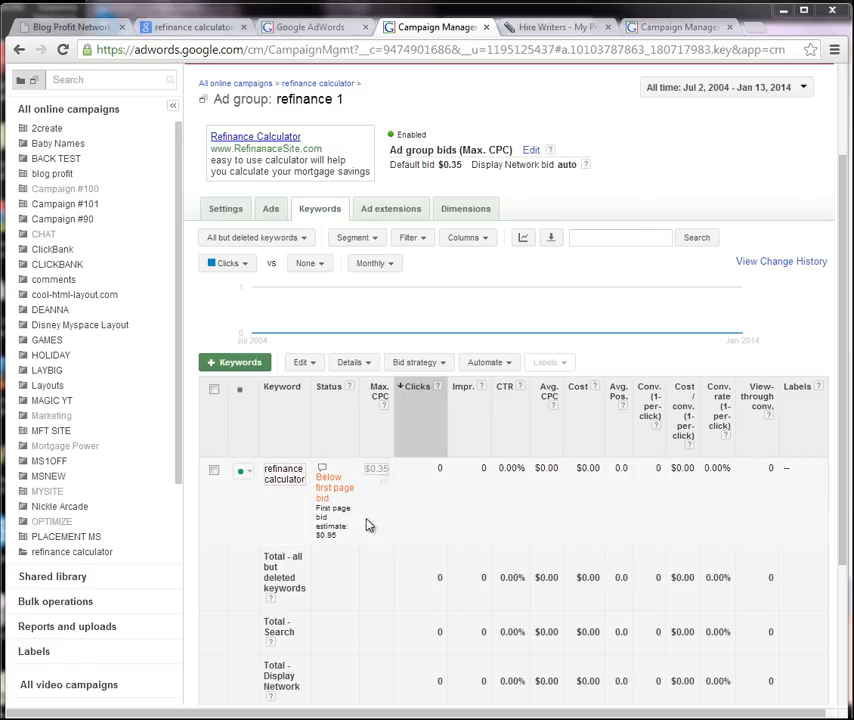
mouse_move(344, 546)
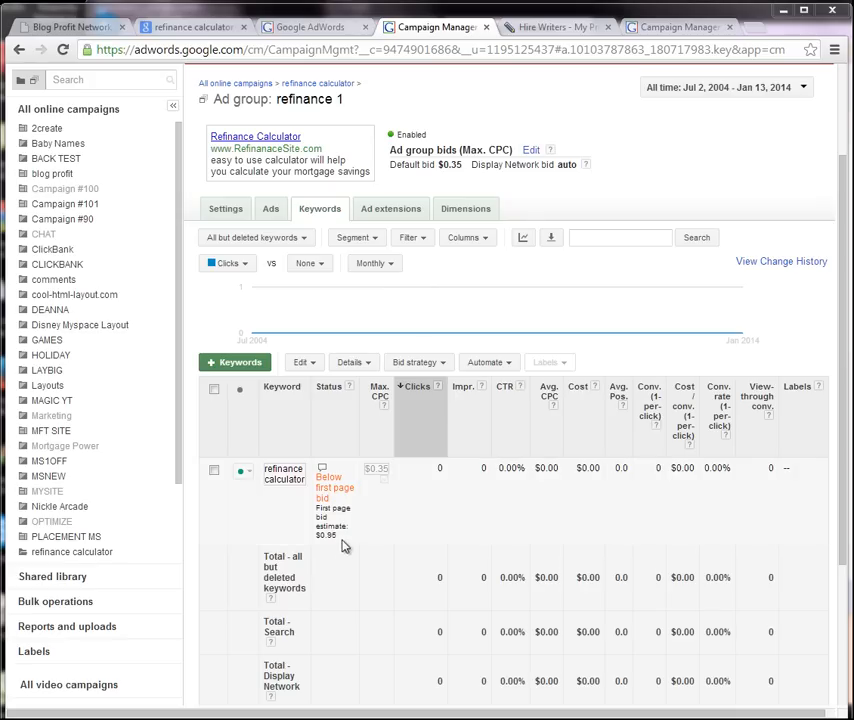
left_click(190, 28)
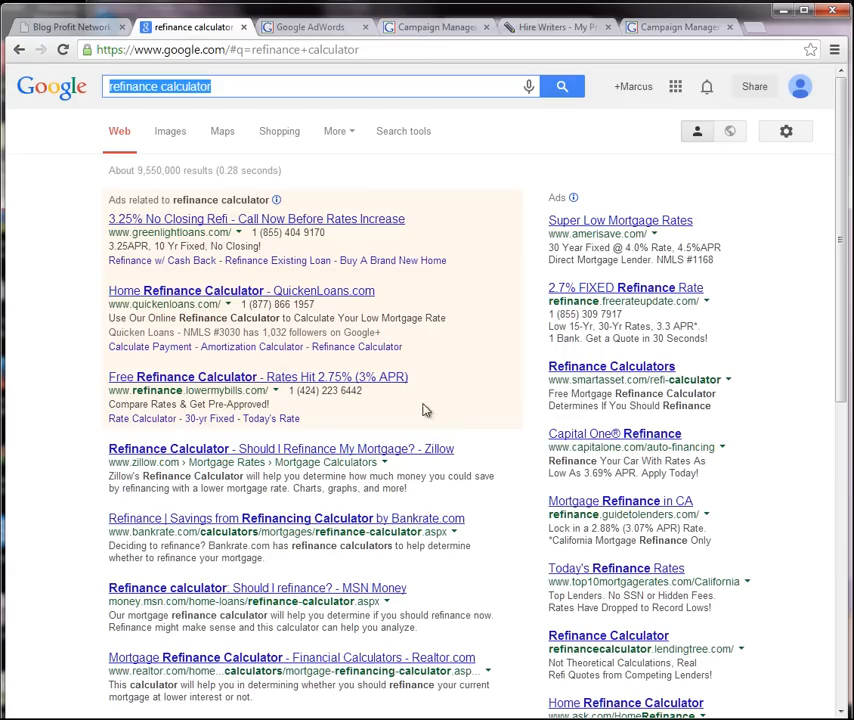
mouse_move(470, 218)
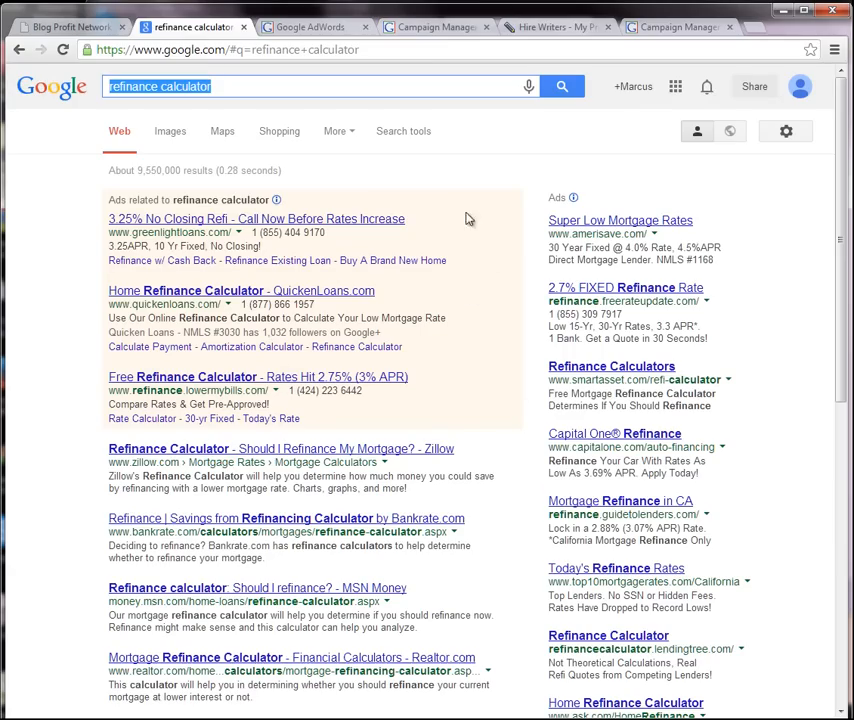
mouse_move(444, 42)
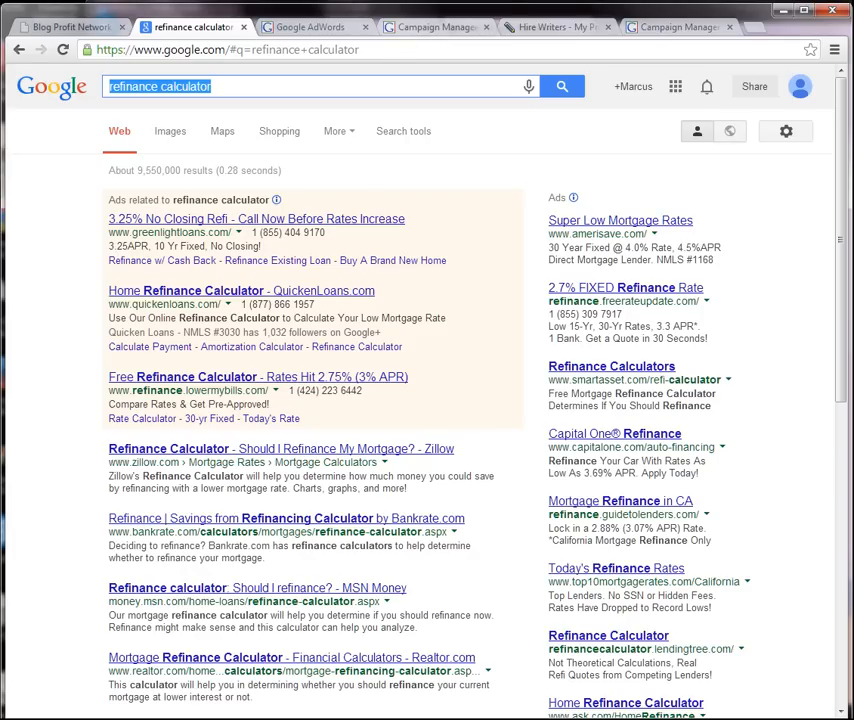
left_click(310, 28)
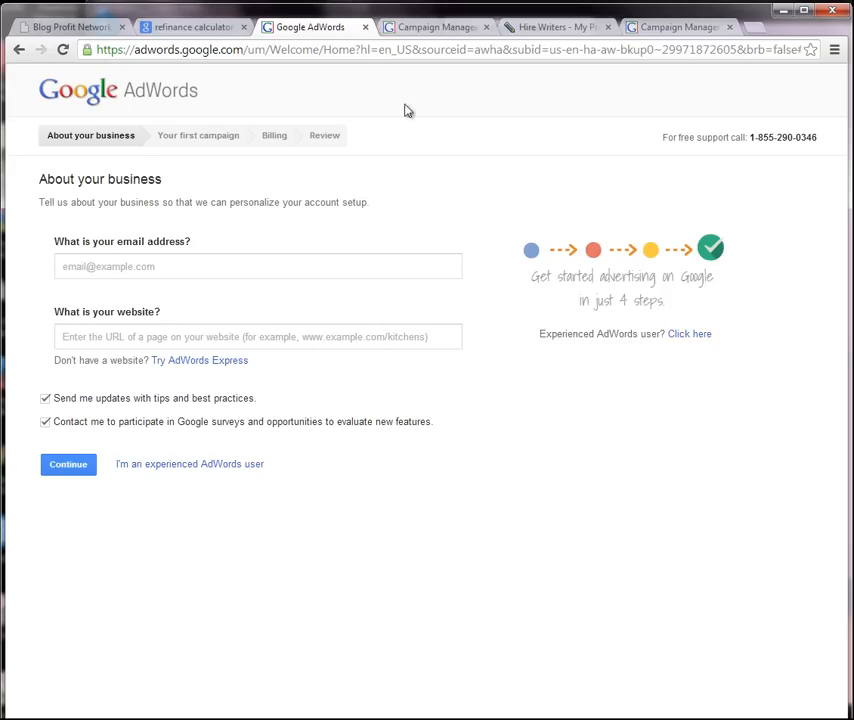
left_click(436, 28)
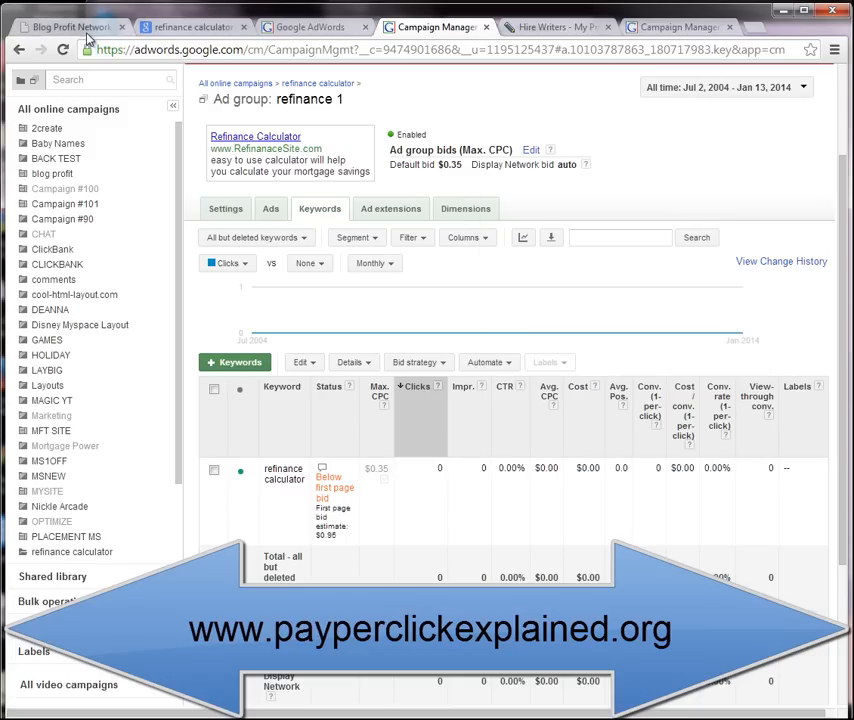
- Bring up the Blog Profit Network home page with its intro video
left_click(64, 26)
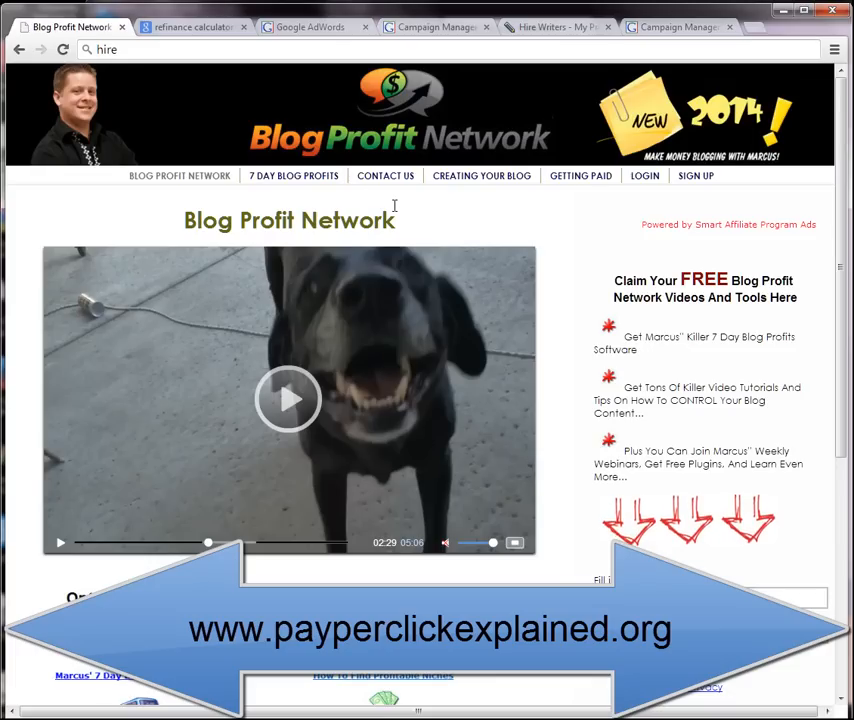
mouse_move(652, 252)
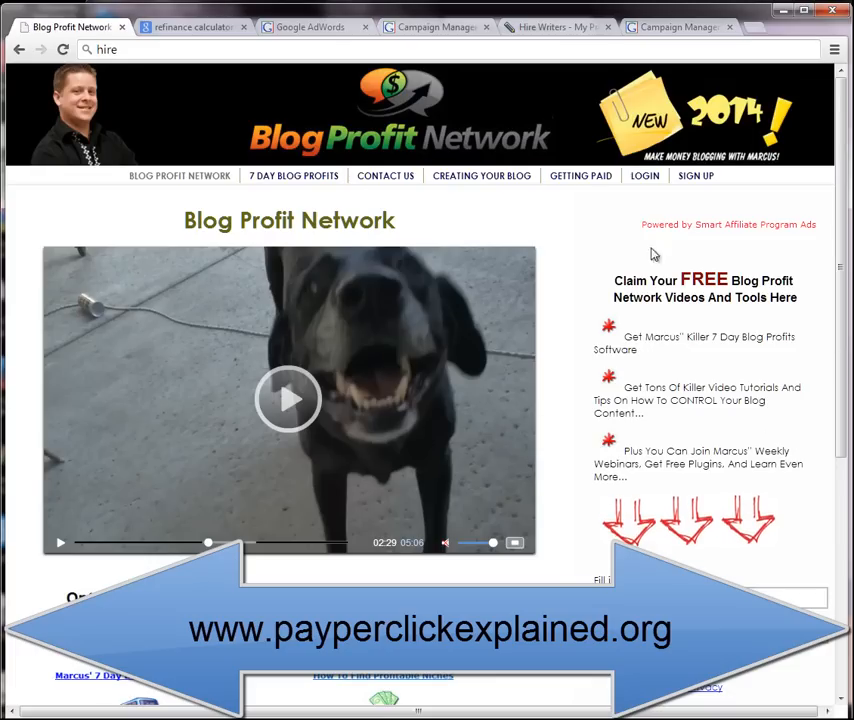
mouse_move(732, 582)
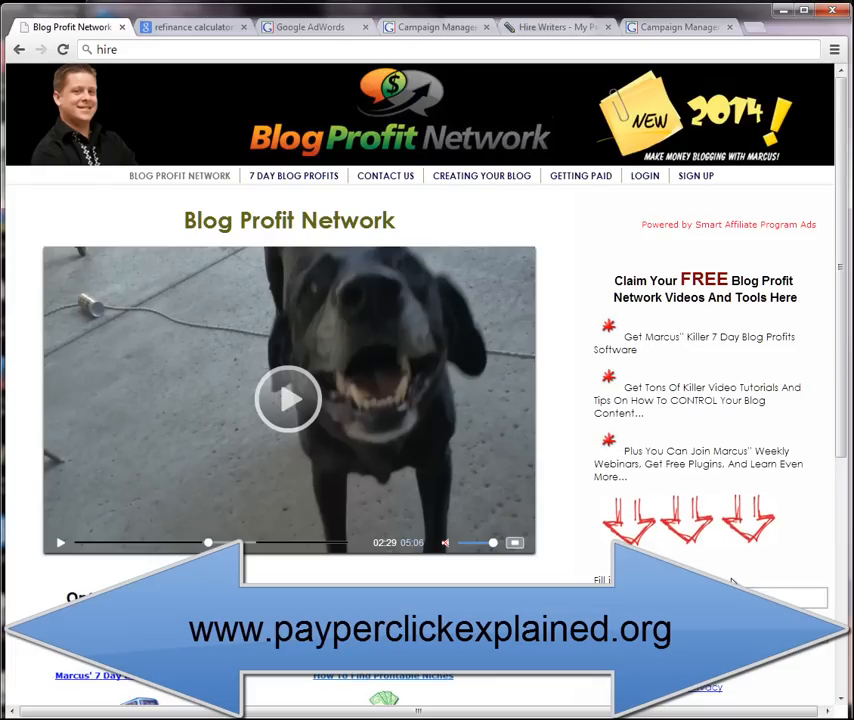